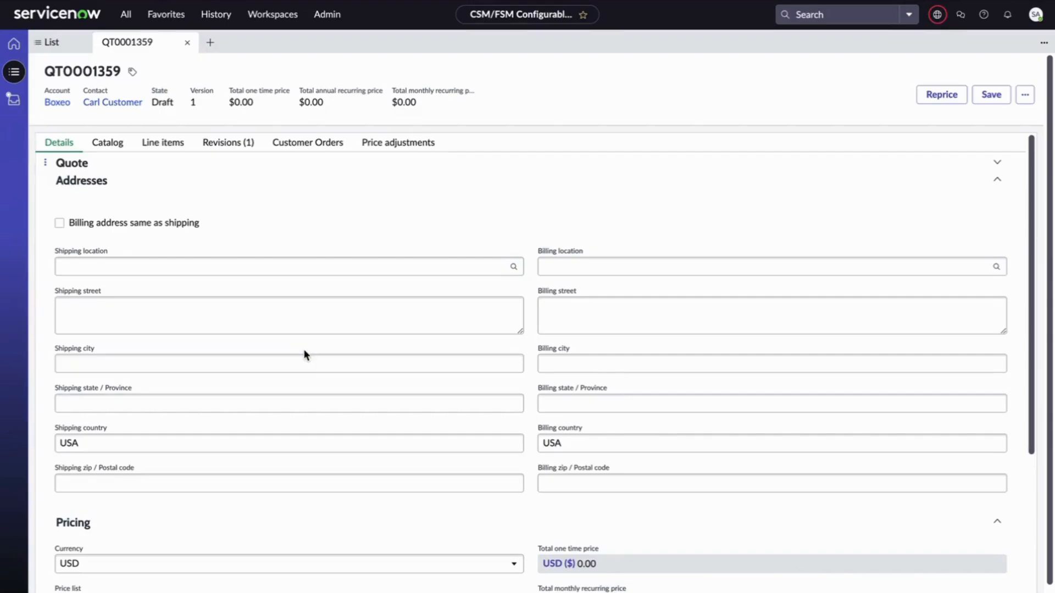
Check quote QT0001359's Line items show no records, then go to its Catalog
left_click(163, 142)
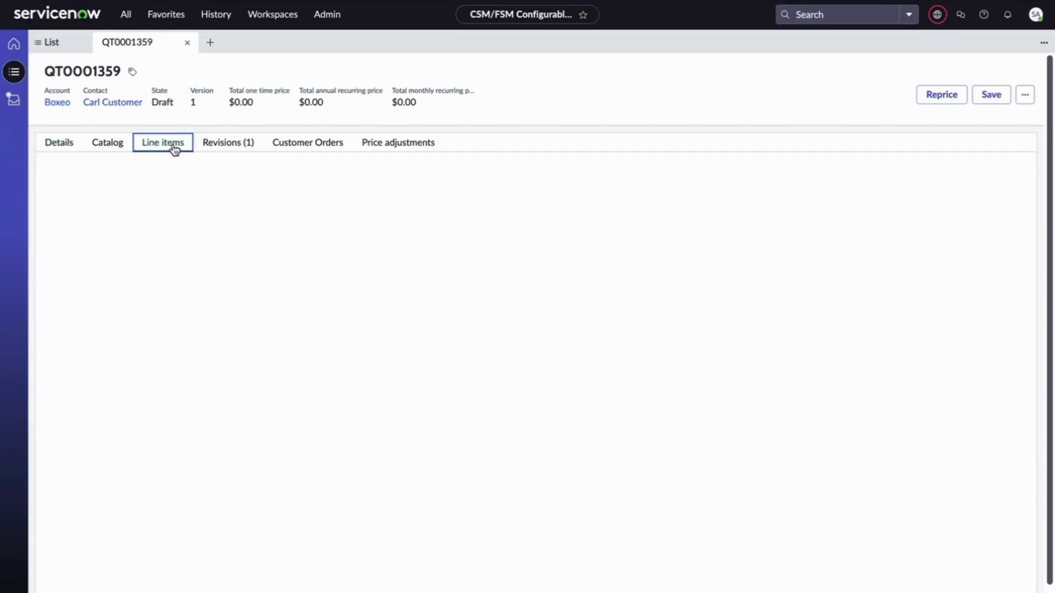
left_click(162, 141)
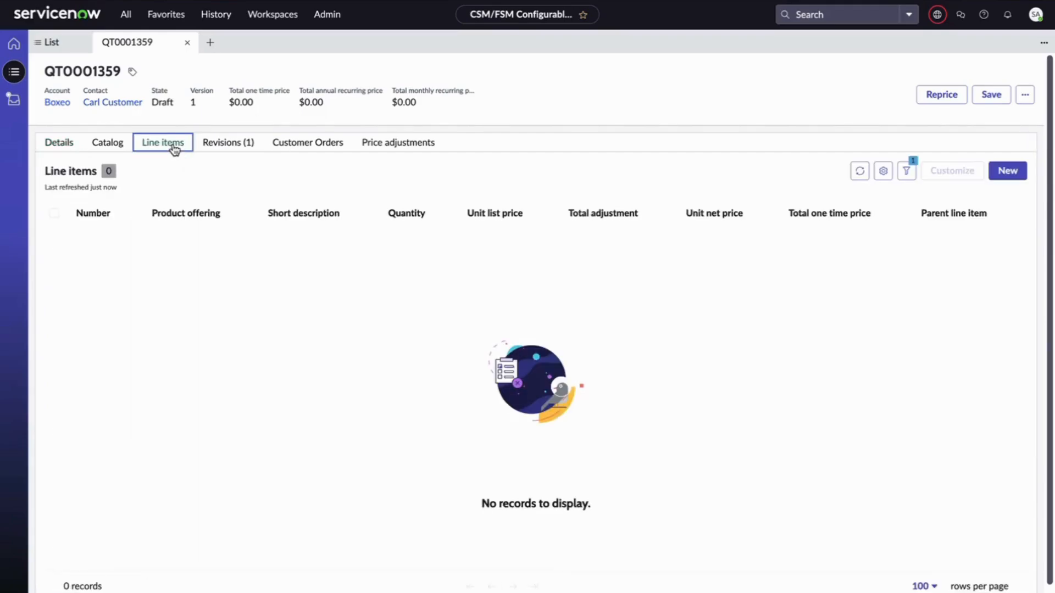
mouse_move(112, 102)
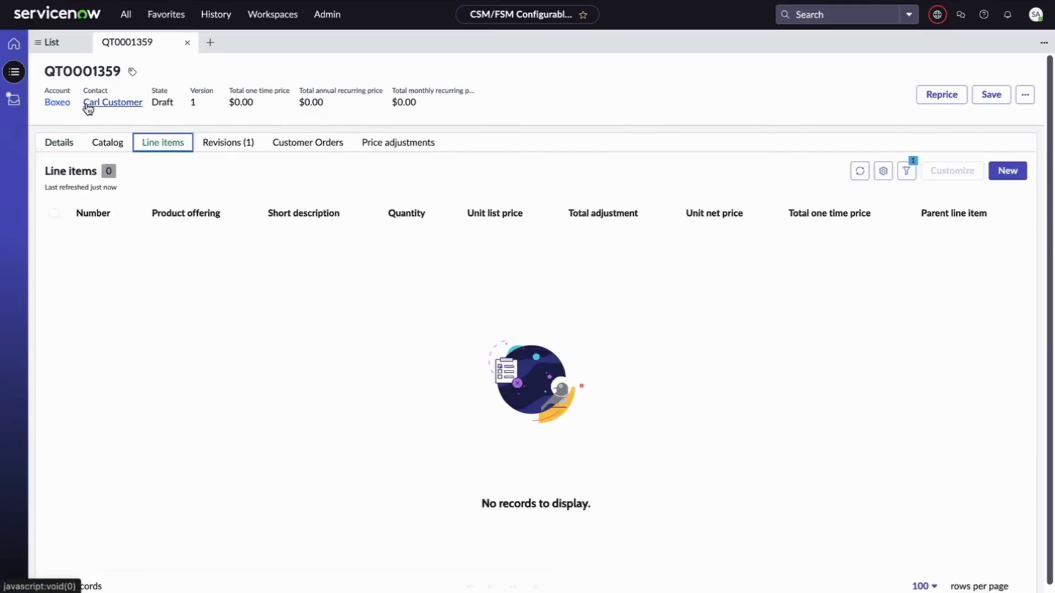
left_click(106, 142)
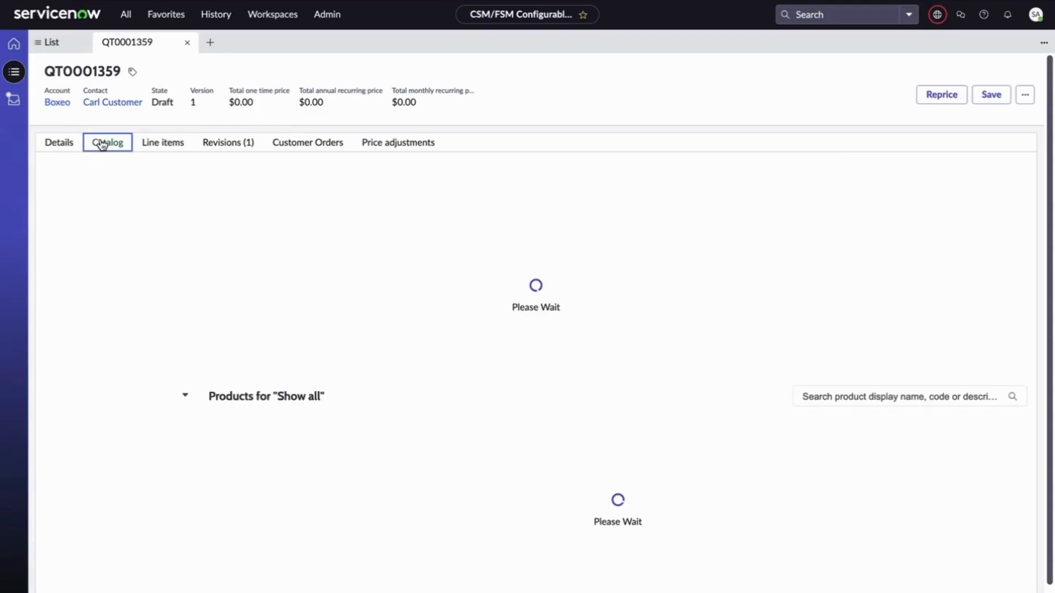
Choose Forklift Catalog, show Material Handling, and customize the Configurable Forklift
left_click(106, 142)
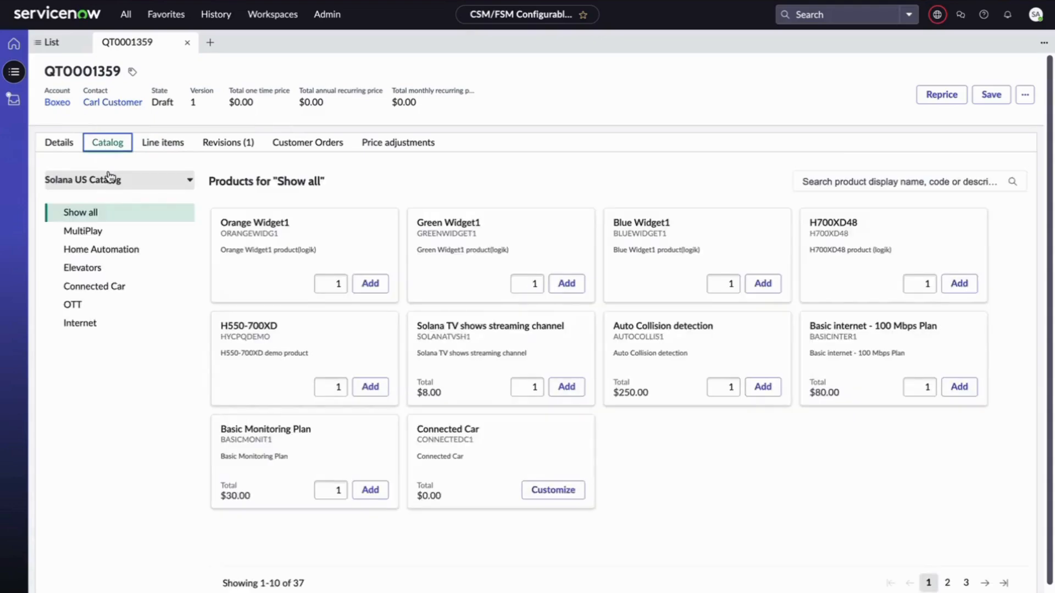
left_click(118, 179)
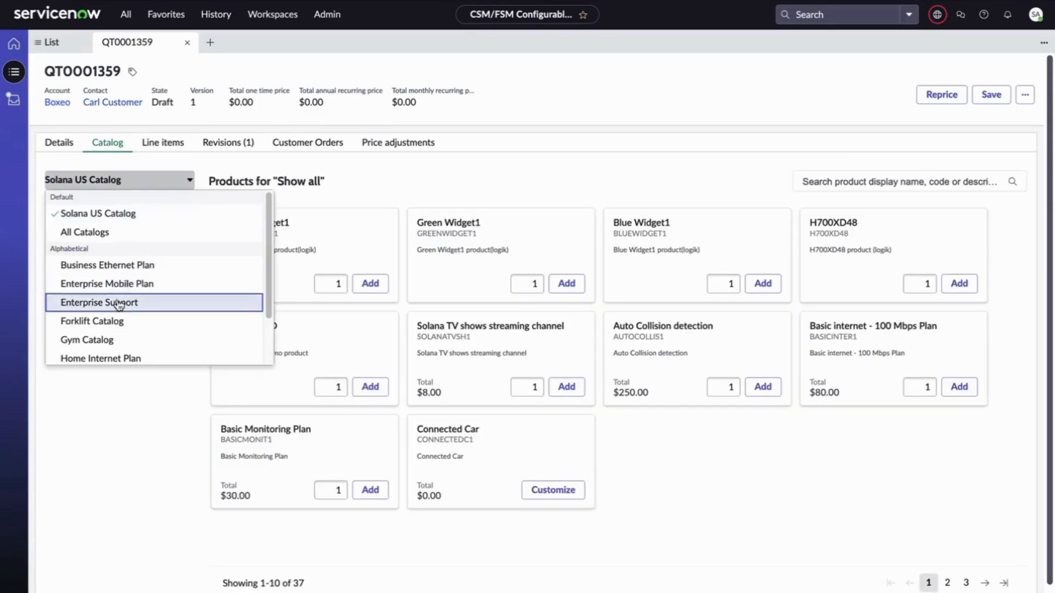
left_click(92, 321)
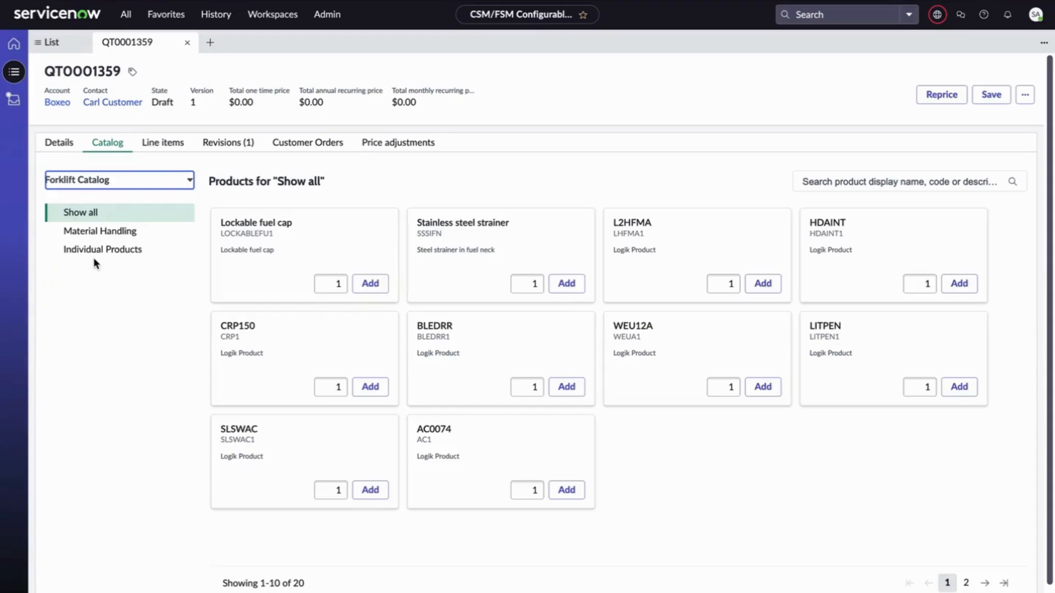
left_click(100, 231)
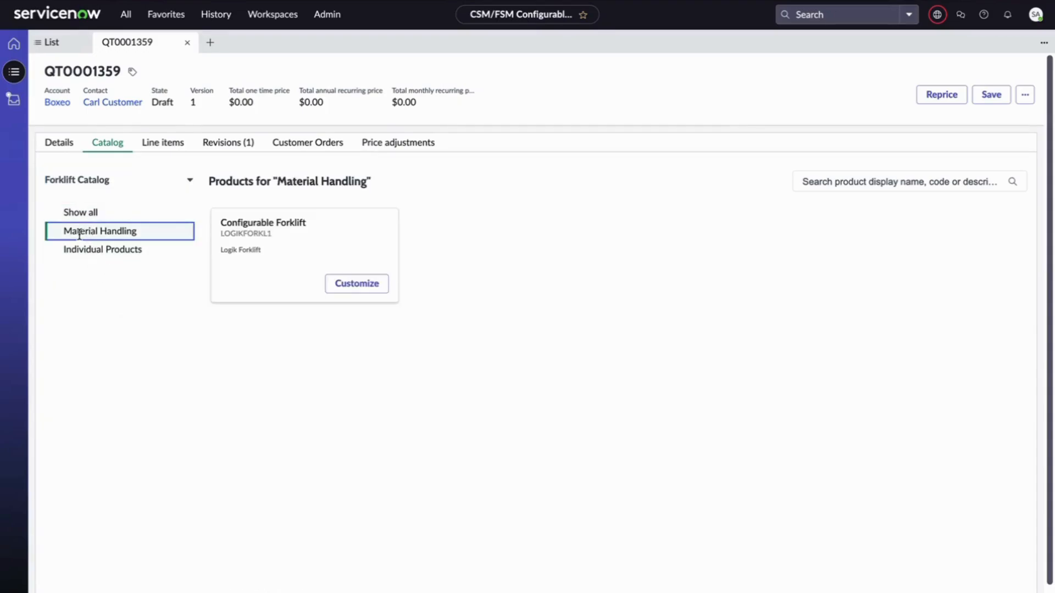
left_click(100, 230)
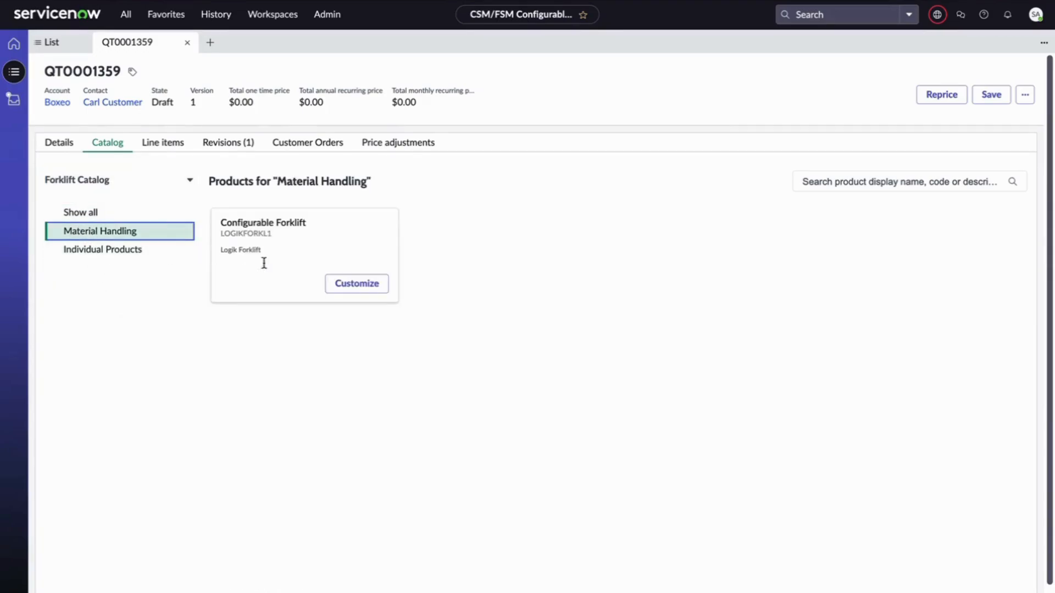
left_click(356, 283)
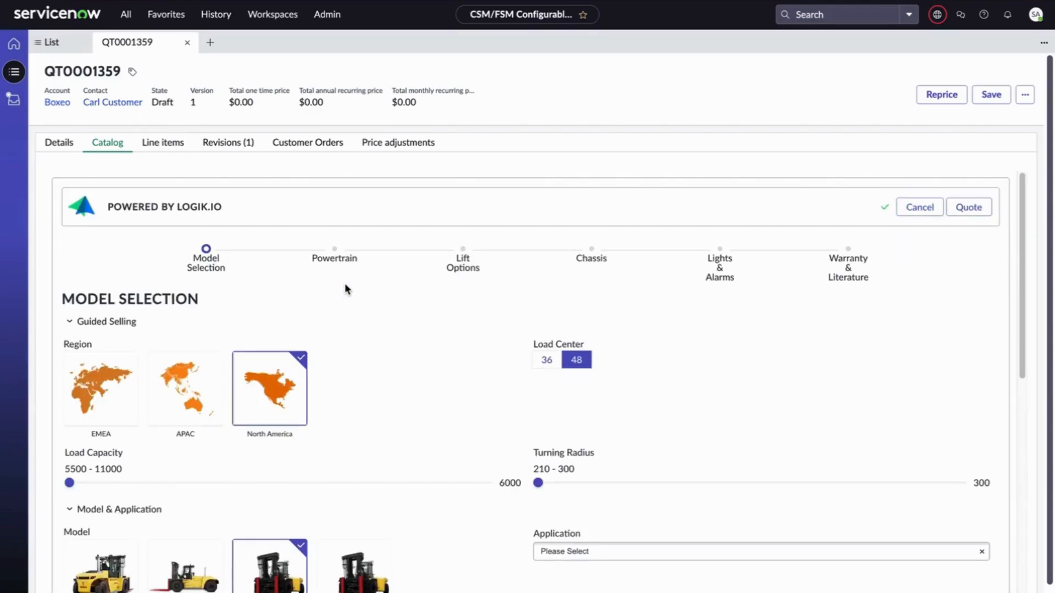
mouse_move(386, 341)
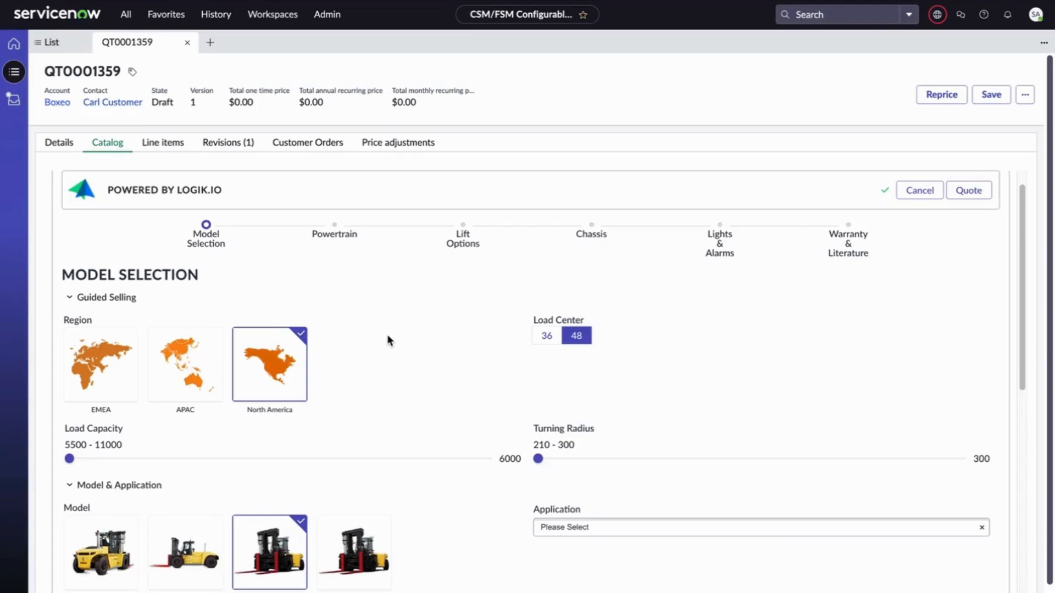
mouse_move(396, 344)
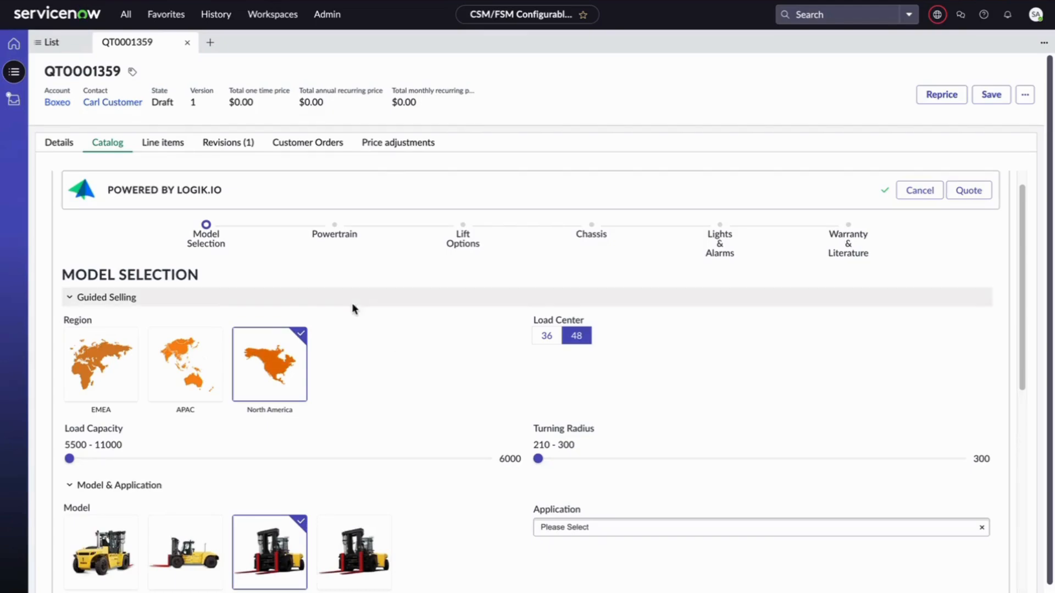
Select North America and raise Load Capacity to 11000, leaving models H700XD48 and H800XD48
left_click(100, 364)
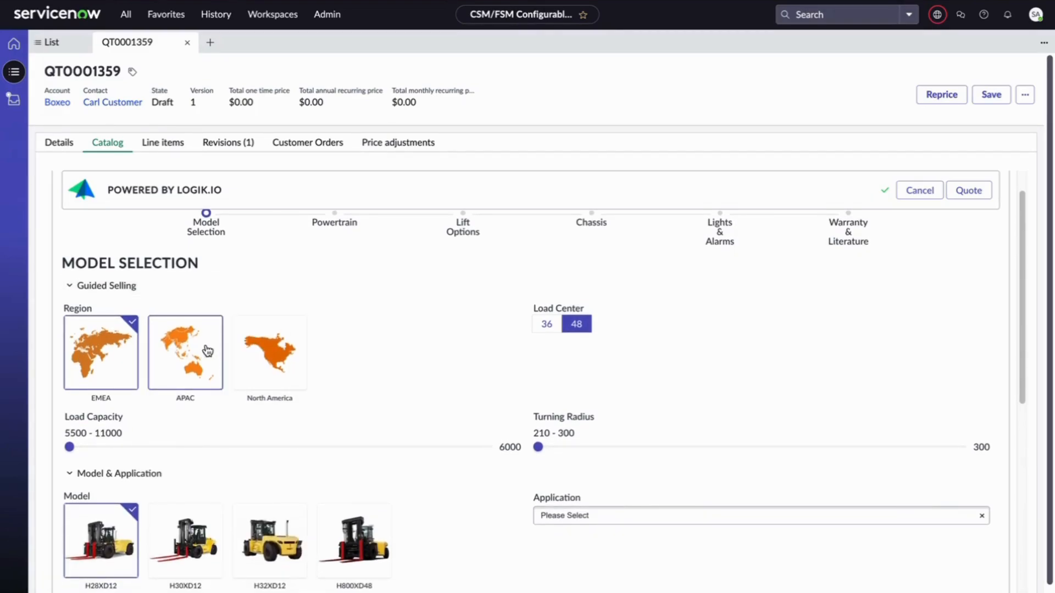
left_click(184, 351)
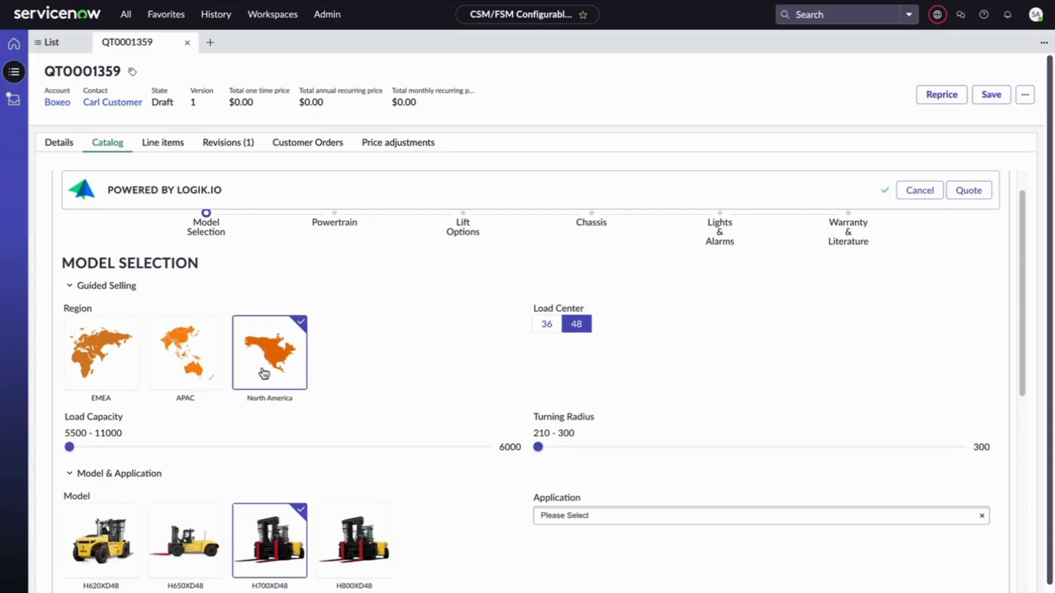
left_click_drag(69, 447, 162, 447)
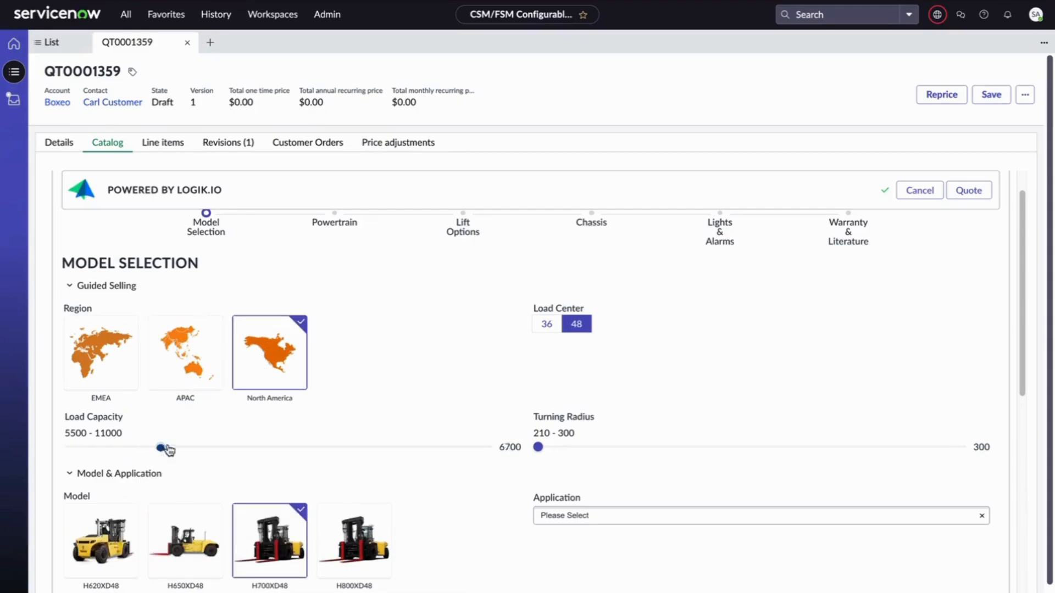
left_click_drag(159, 447, 421, 447)
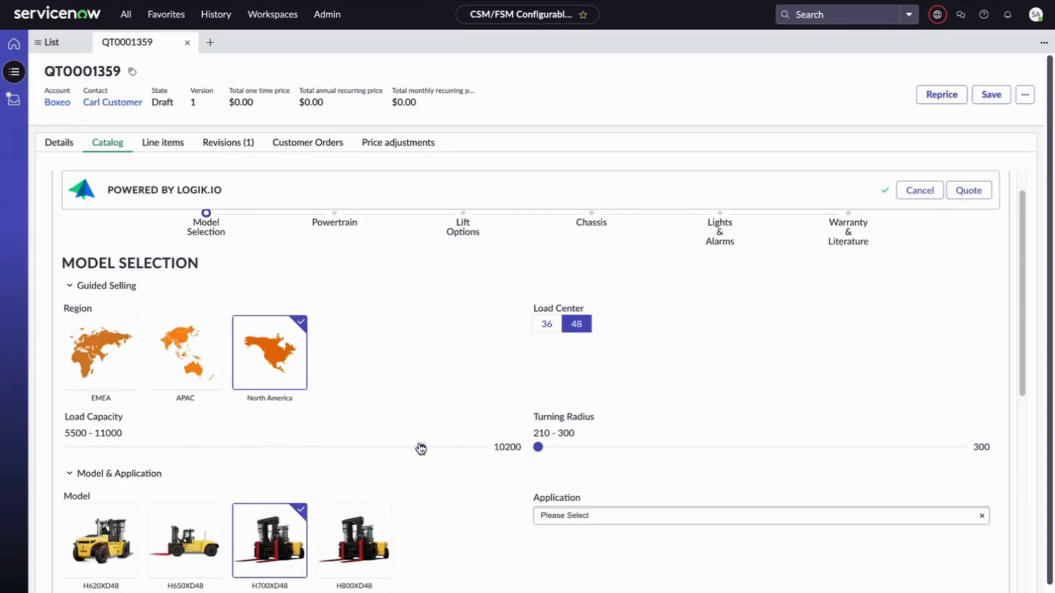
left_click_drag(420, 447, 485, 447)
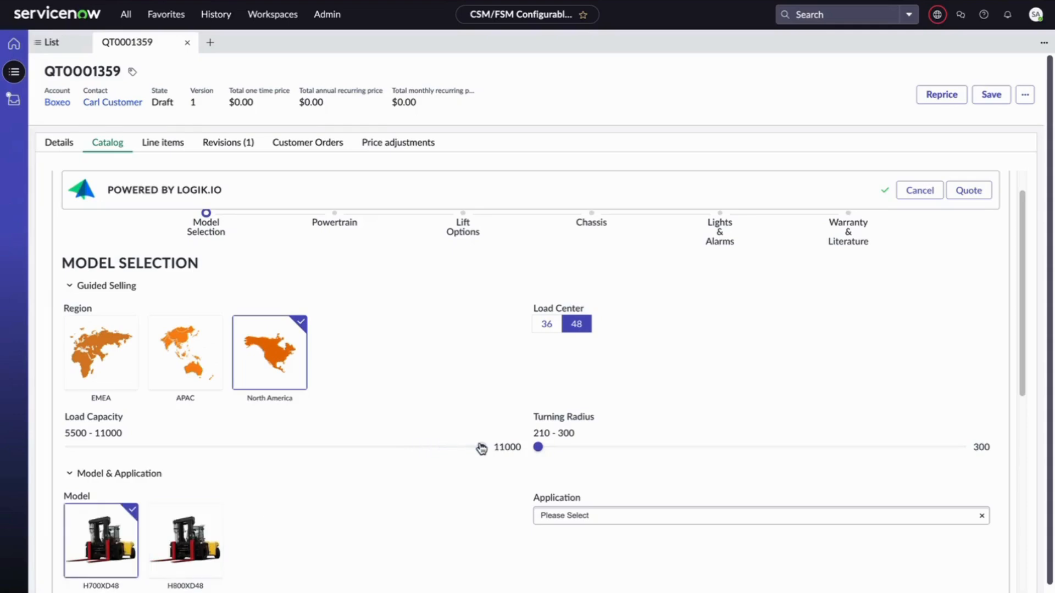
mouse_move(268, 516)
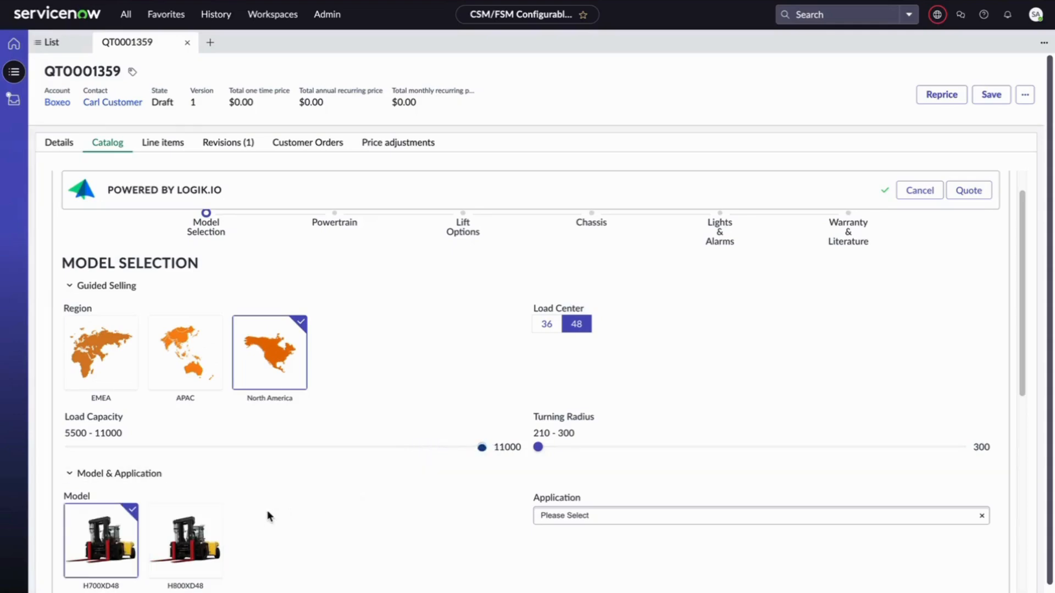
left_click(185, 541)
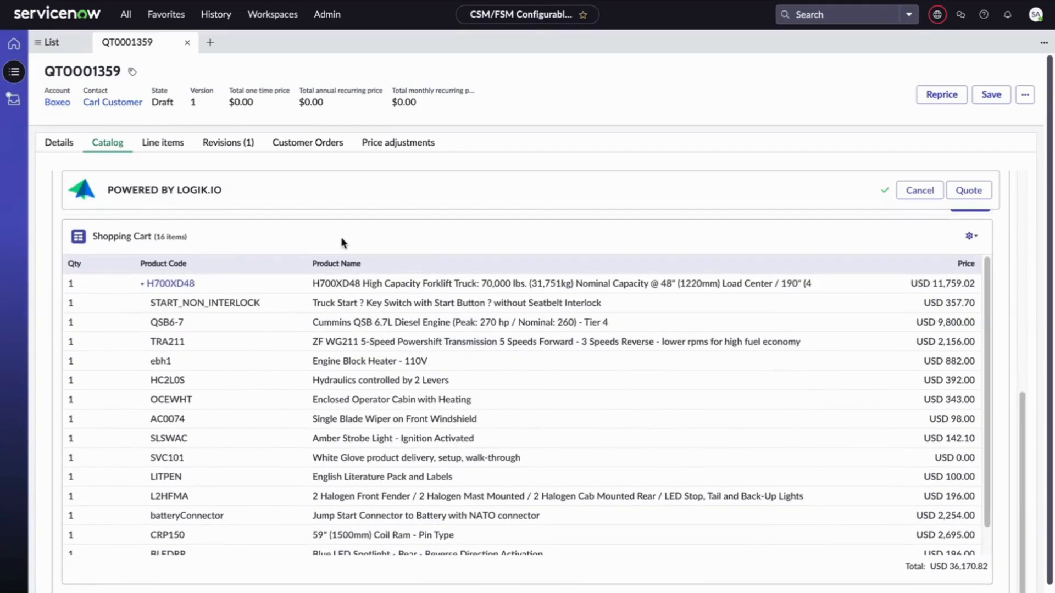
mouse_move(382, 298)
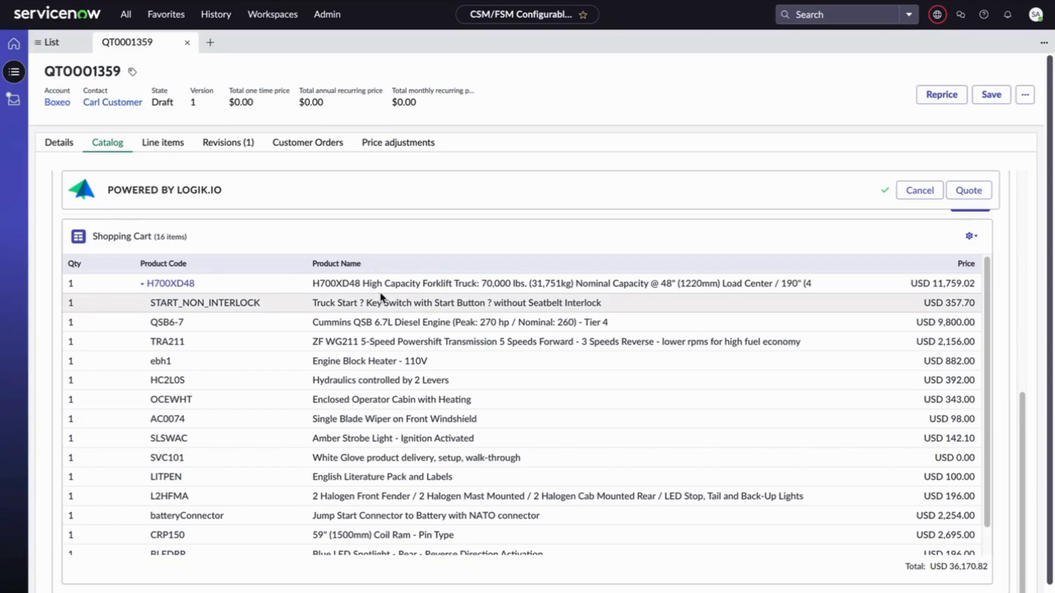
mouse_move(387, 431)
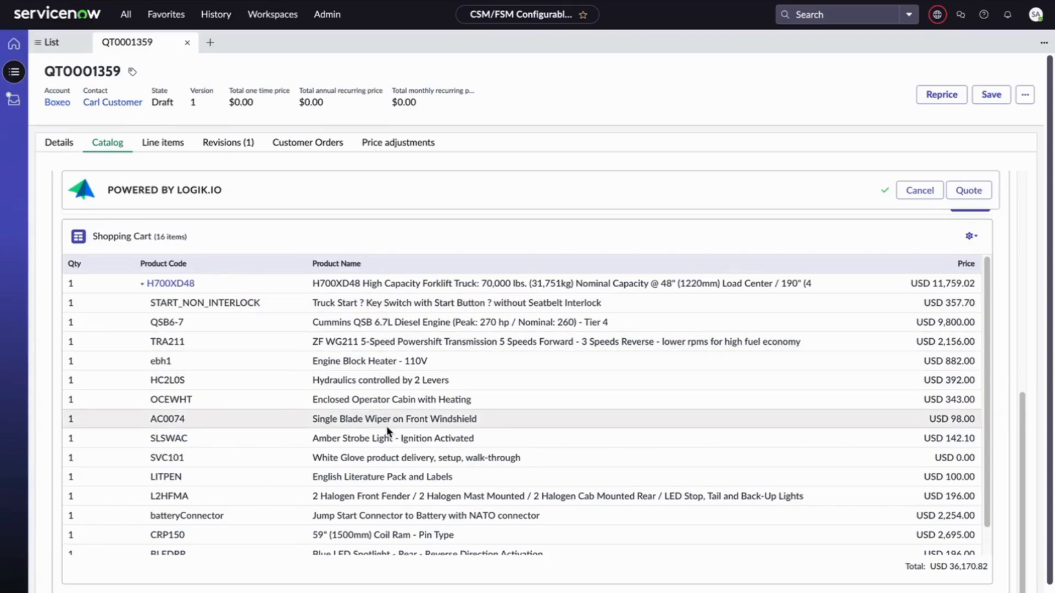
mouse_move(617, 409)
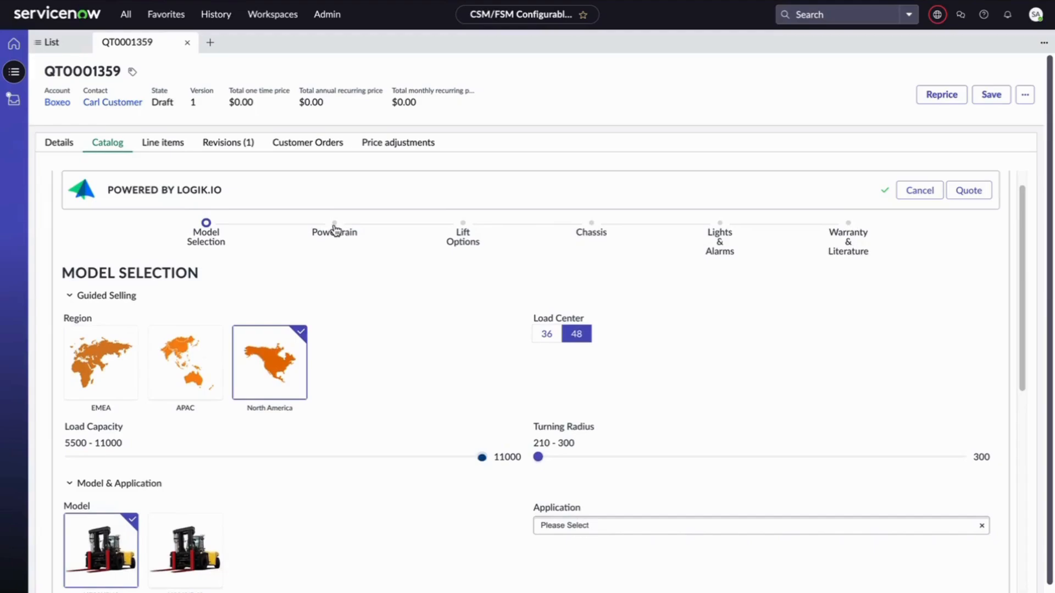
Visit Chassis and Lights & Alarms, return to Powertrain and view the Powertrain Configuration choices
left_click(334, 223)
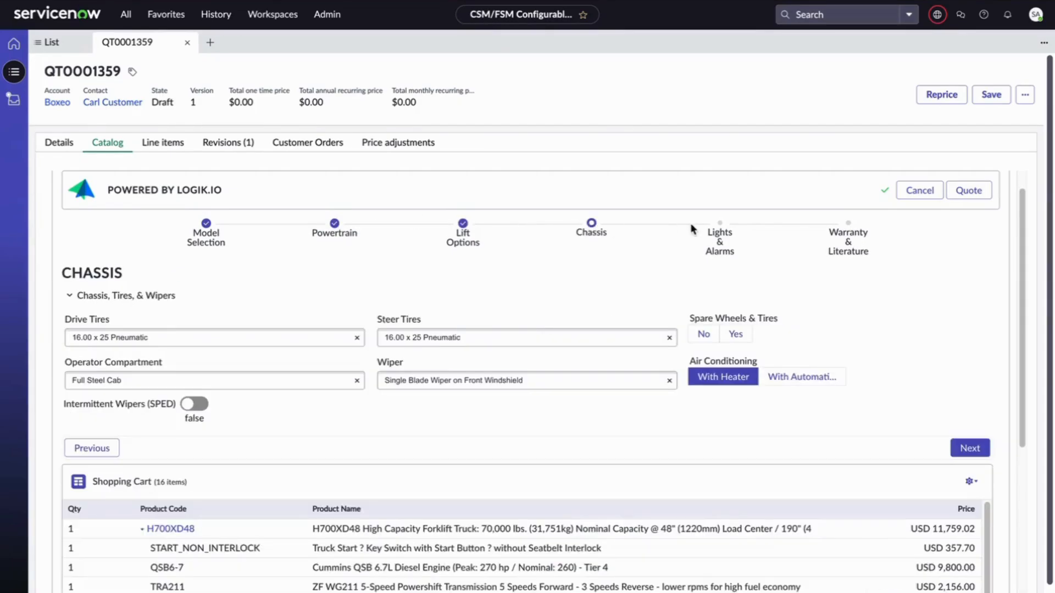
left_click(969, 449)
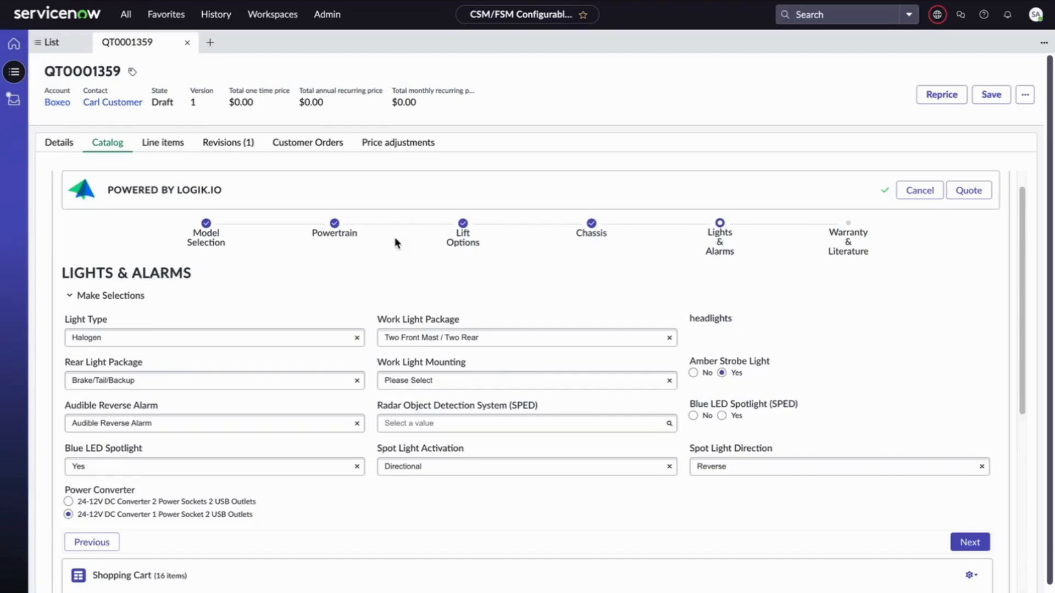
left_click(334, 229)
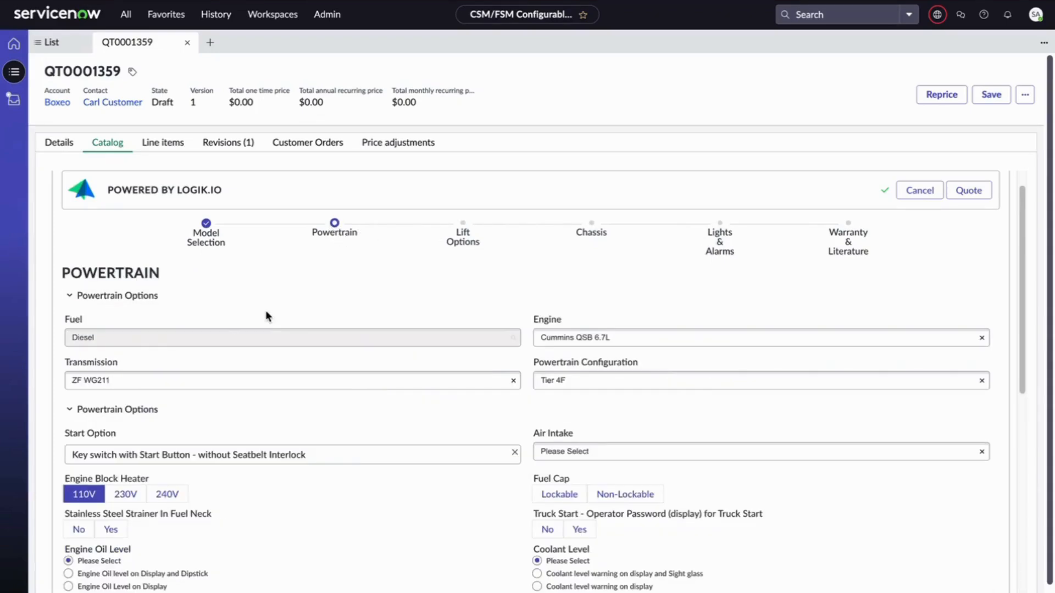
mouse_move(262, 346)
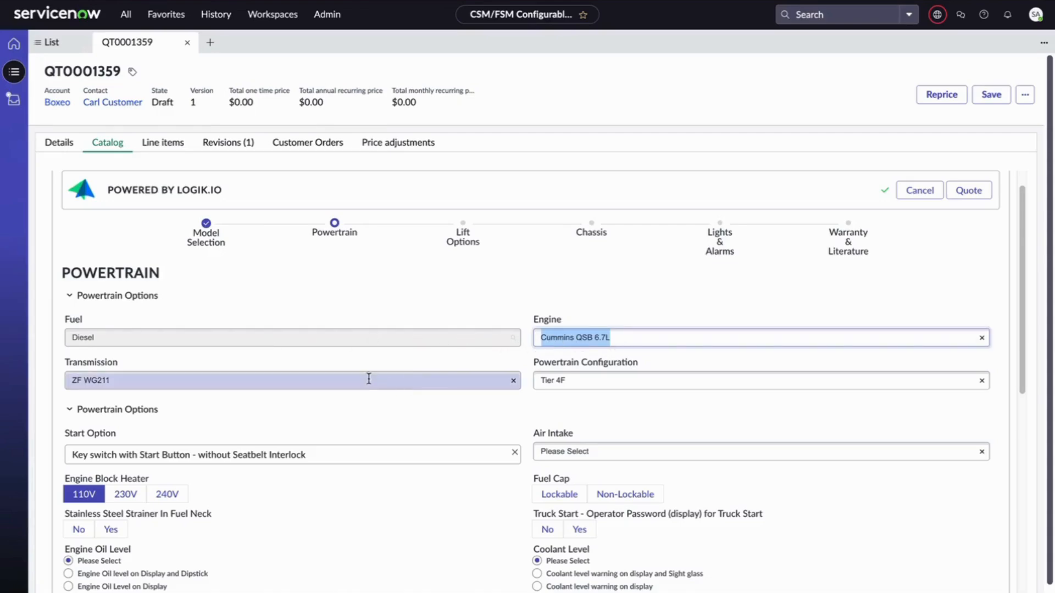
left_click(760, 380)
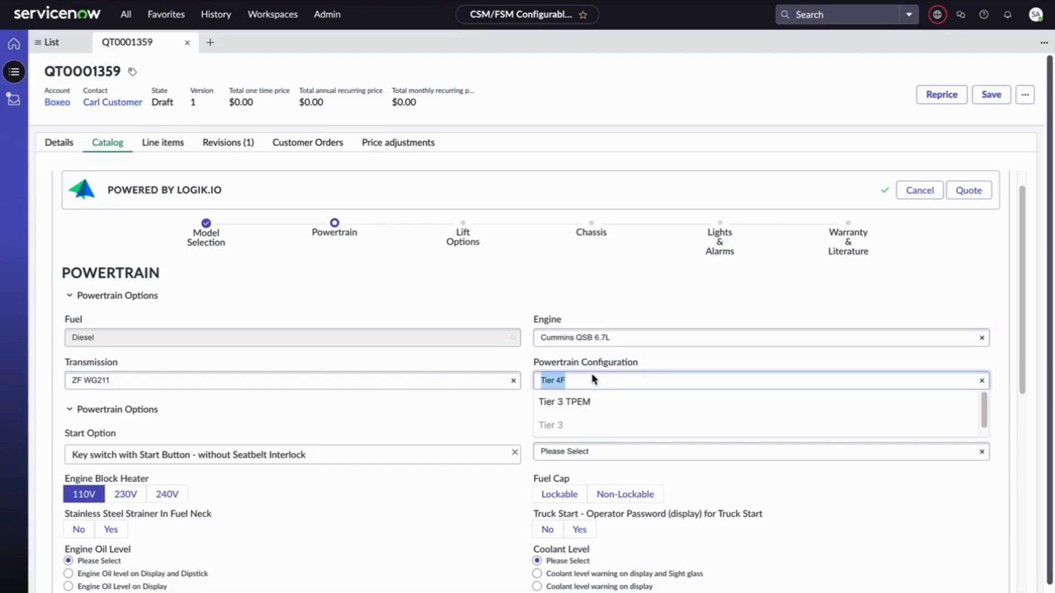
left_click(551, 380)
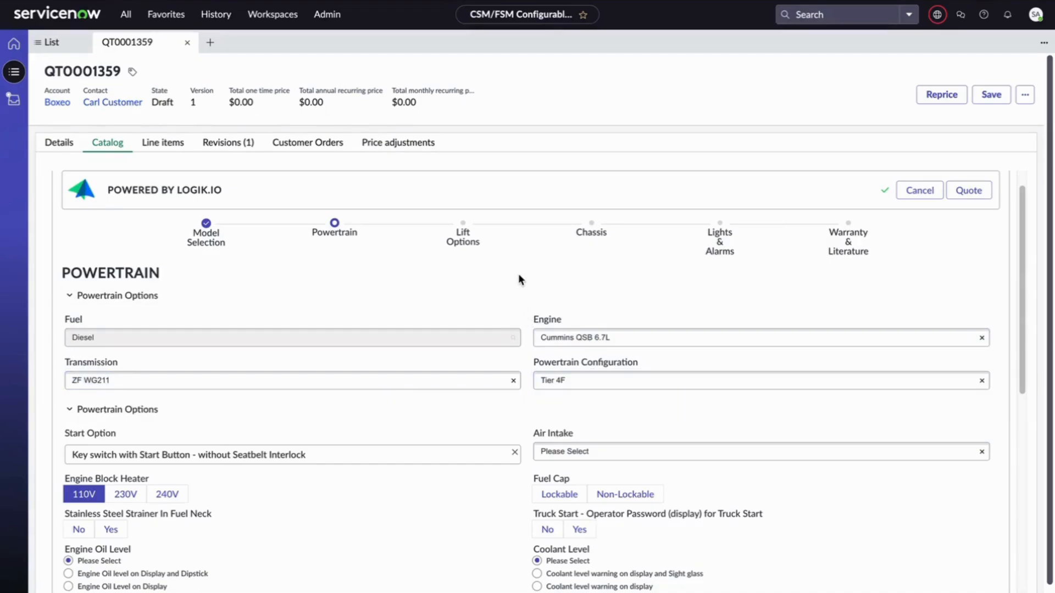
mouse_move(485, 482)
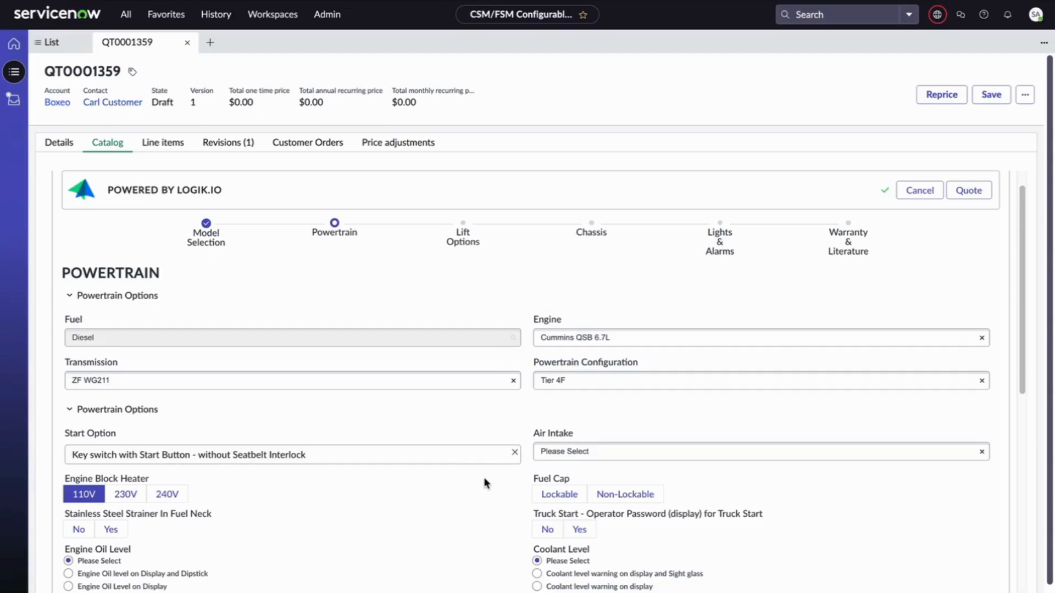
Set Engine Block Heater 240V, Stainless Steel Strainer Yes, and Fuel Cap Lockable
scroll("down", 3)
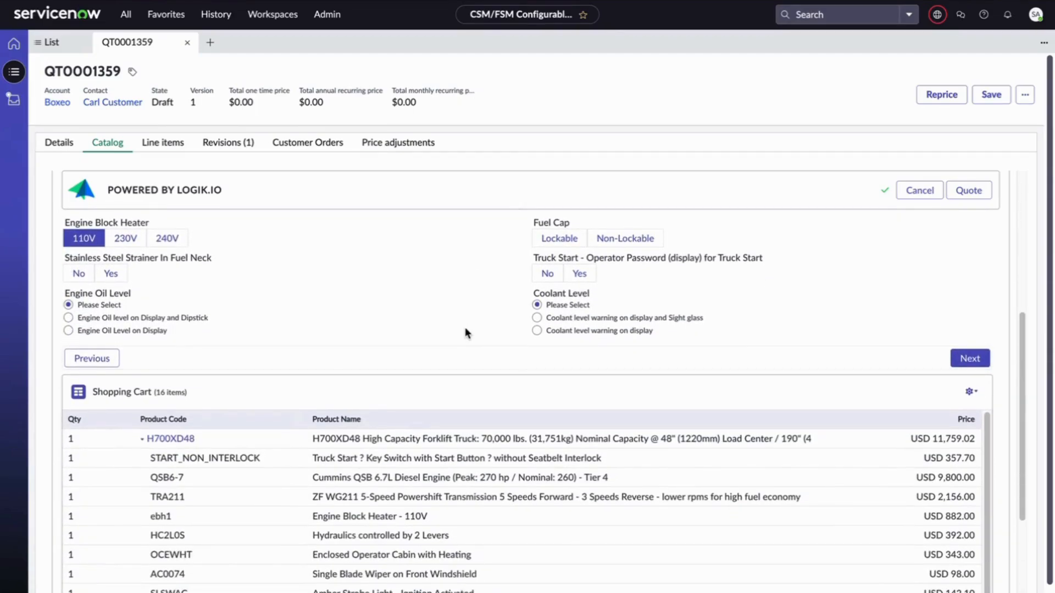
mouse_move(457, 517)
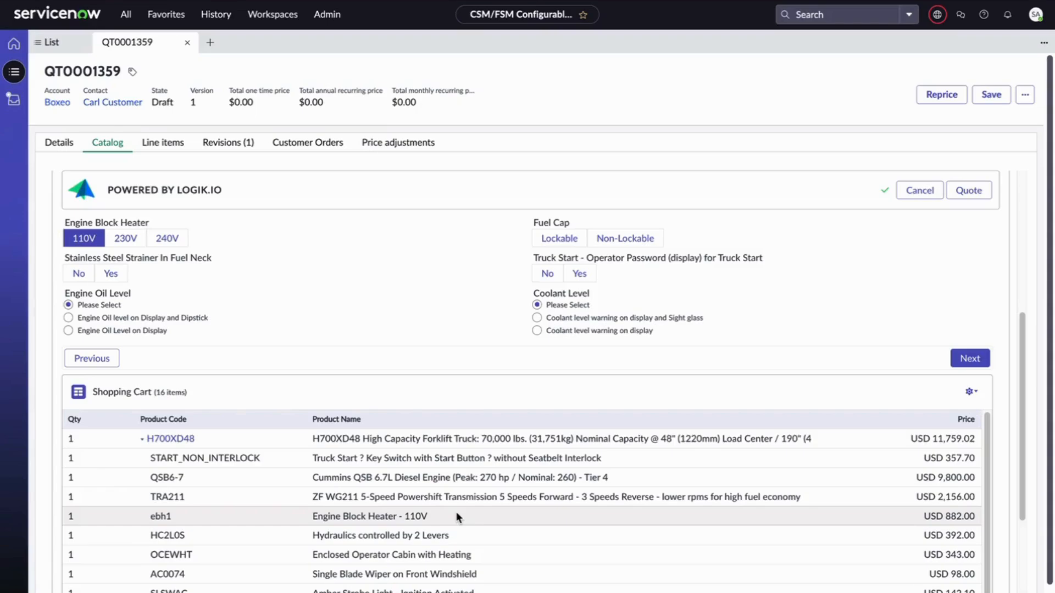
left_click(167, 238)
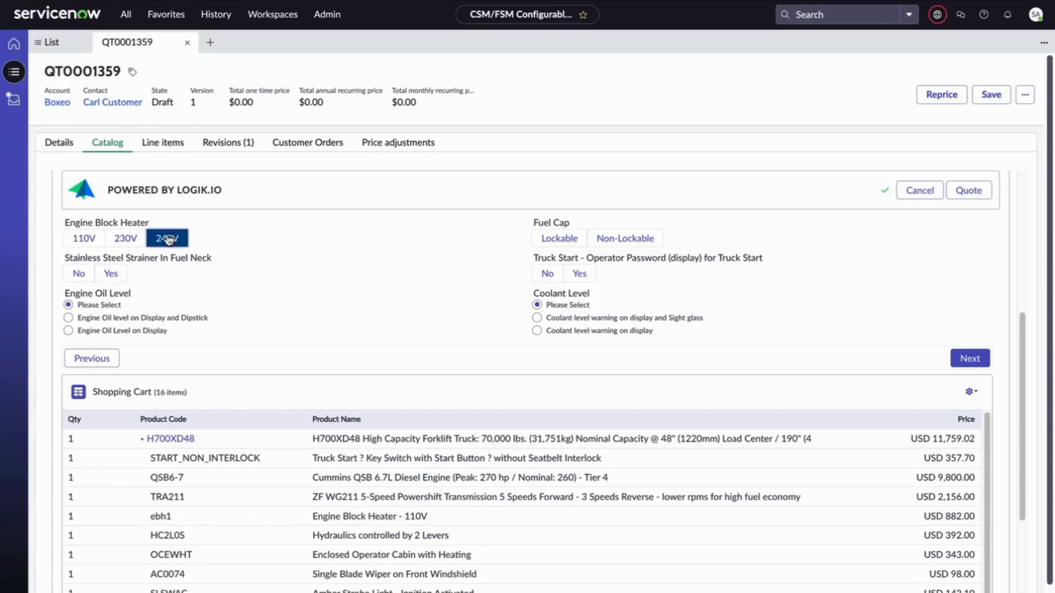
left_click(167, 239)
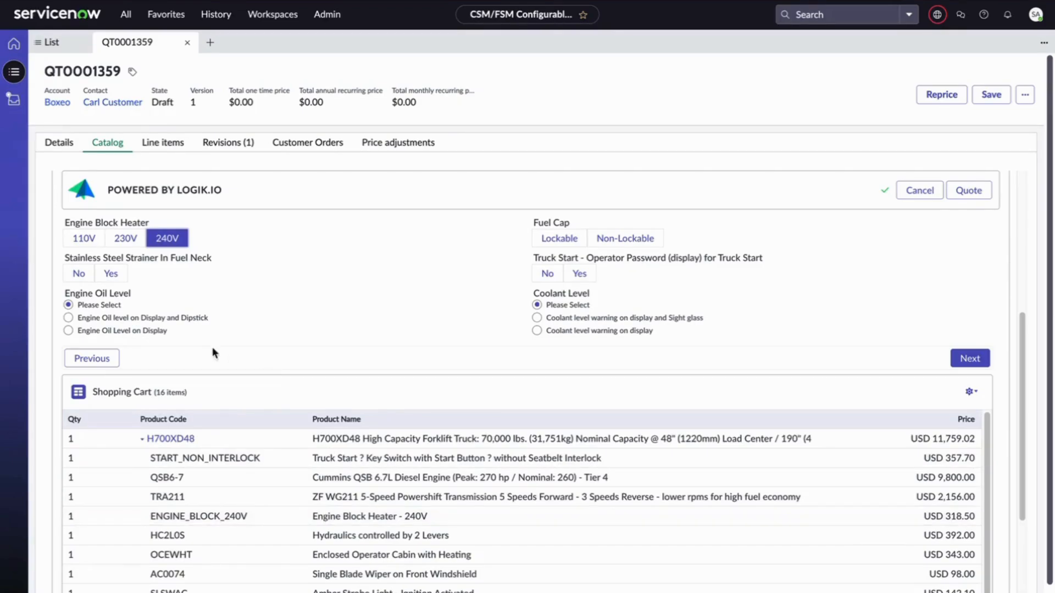
left_click(109, 274)
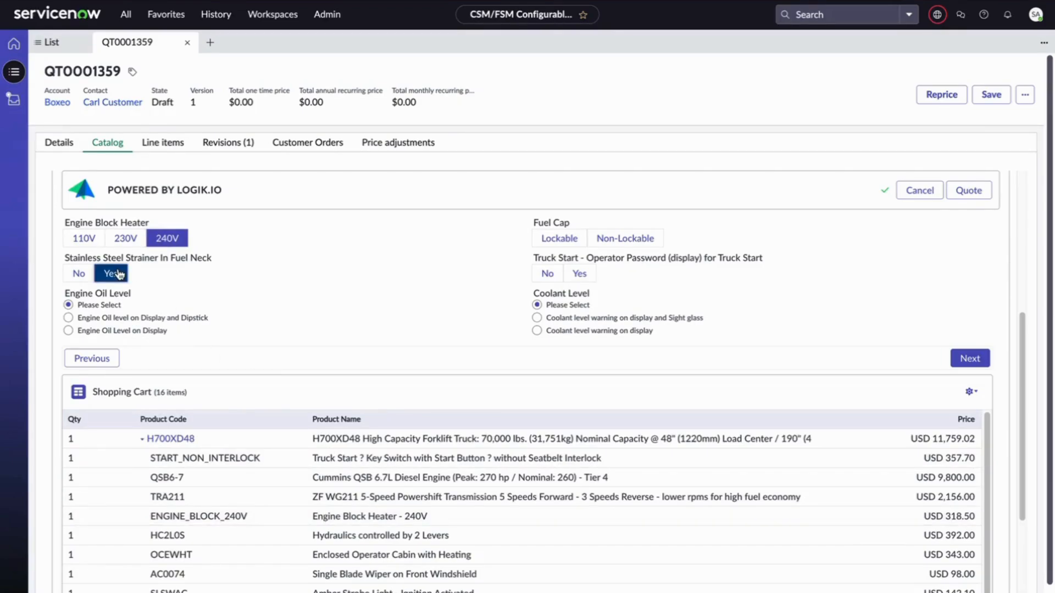
left_click(110, 273)
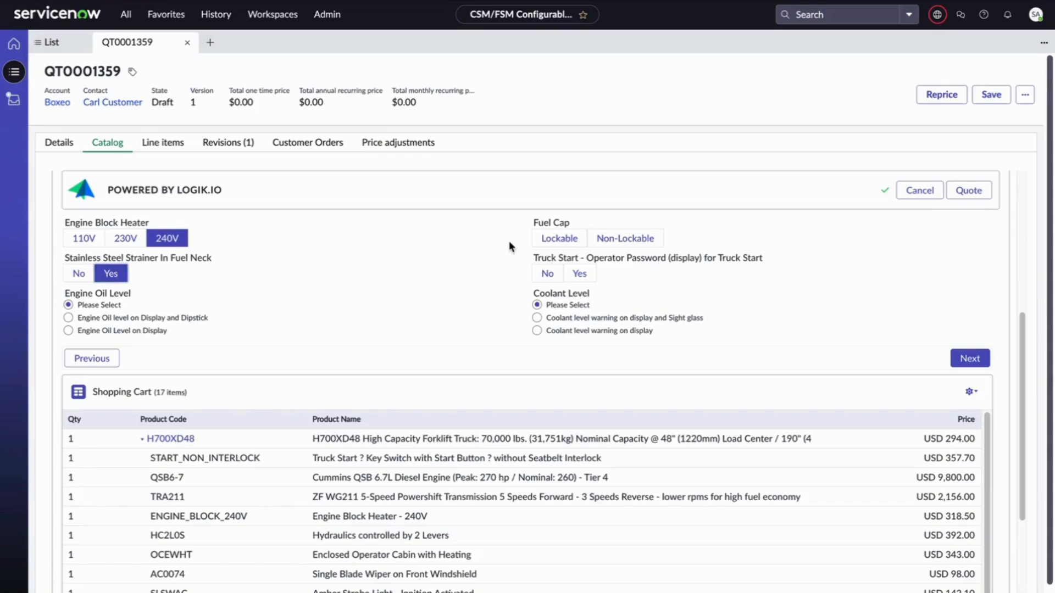
left_click(558, 238)
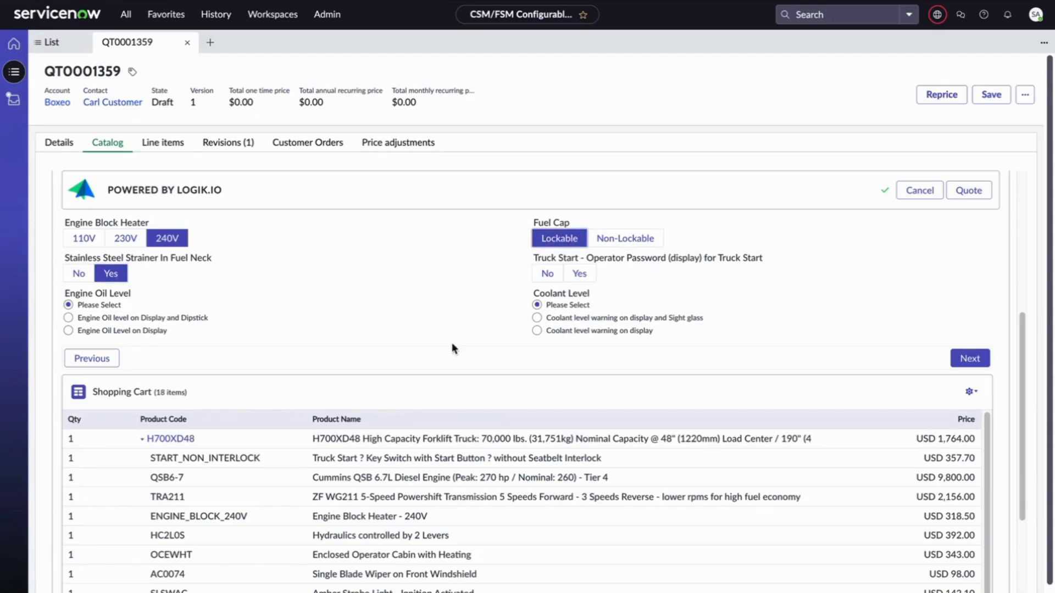
scroll("down", 3)
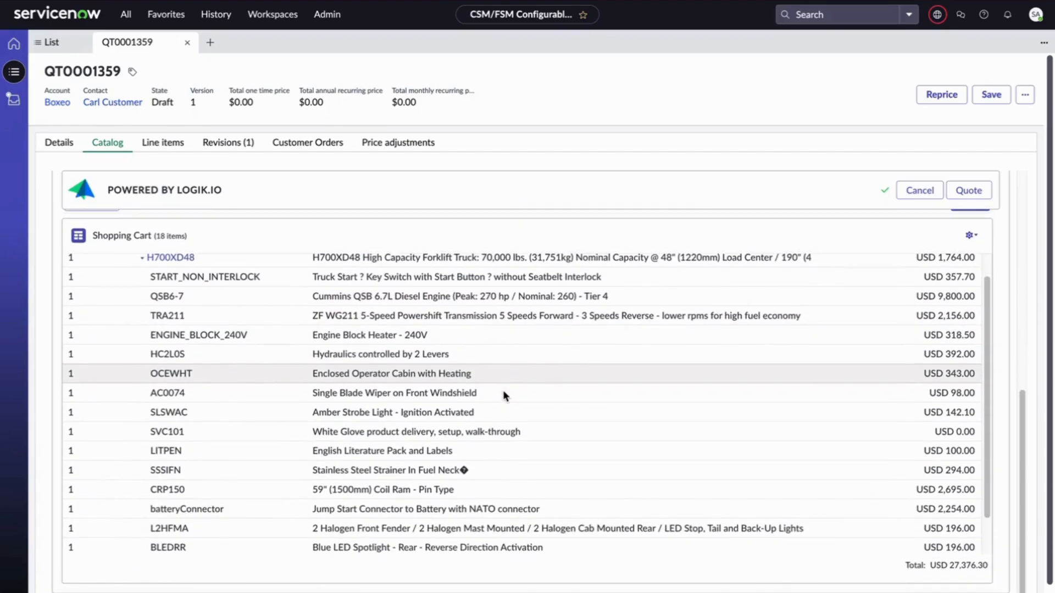
scroll("down", 3)
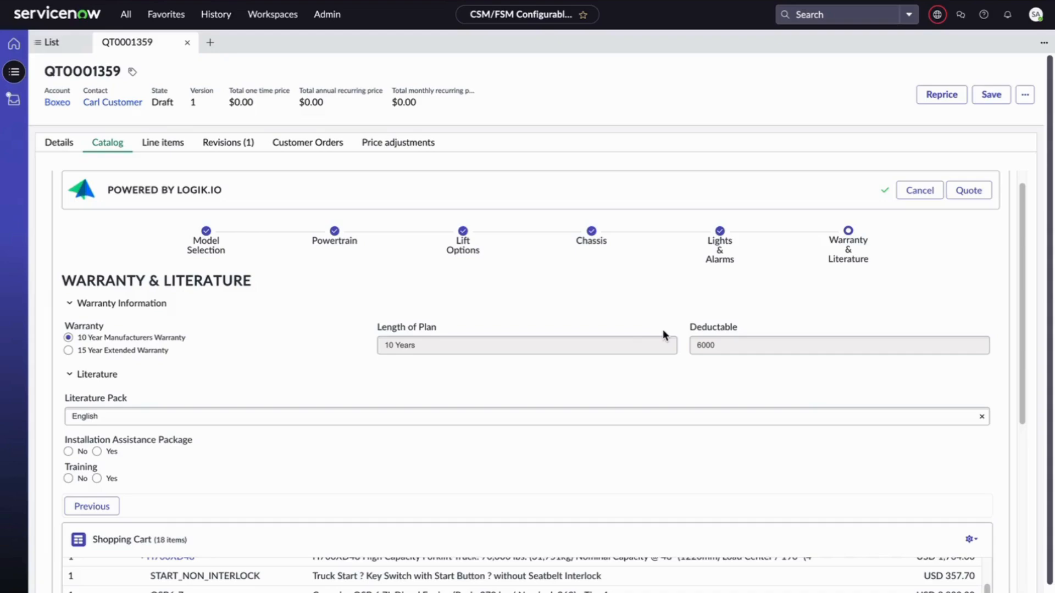
mouse_move(160, 354)
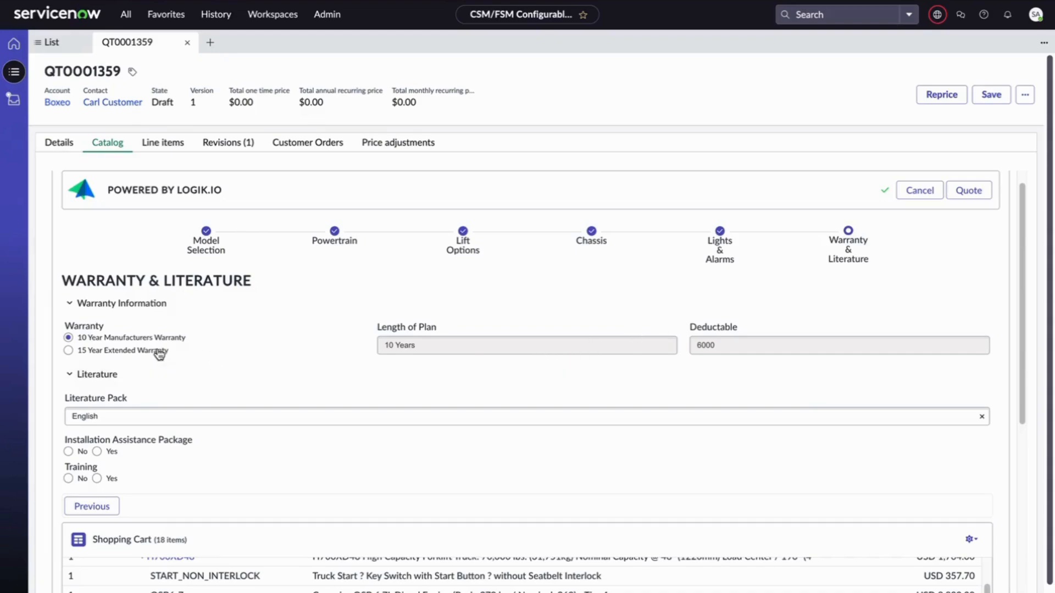
Select the 15 Year Extended Warranty and review the Shopping Cart
left_click(68, 350)
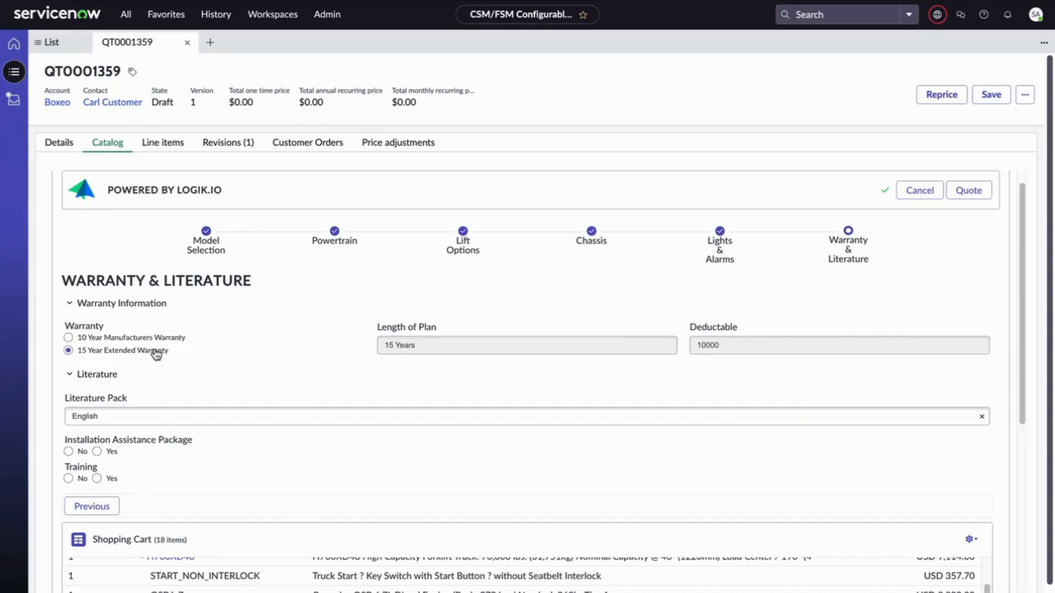
mouse_move(700, 356)
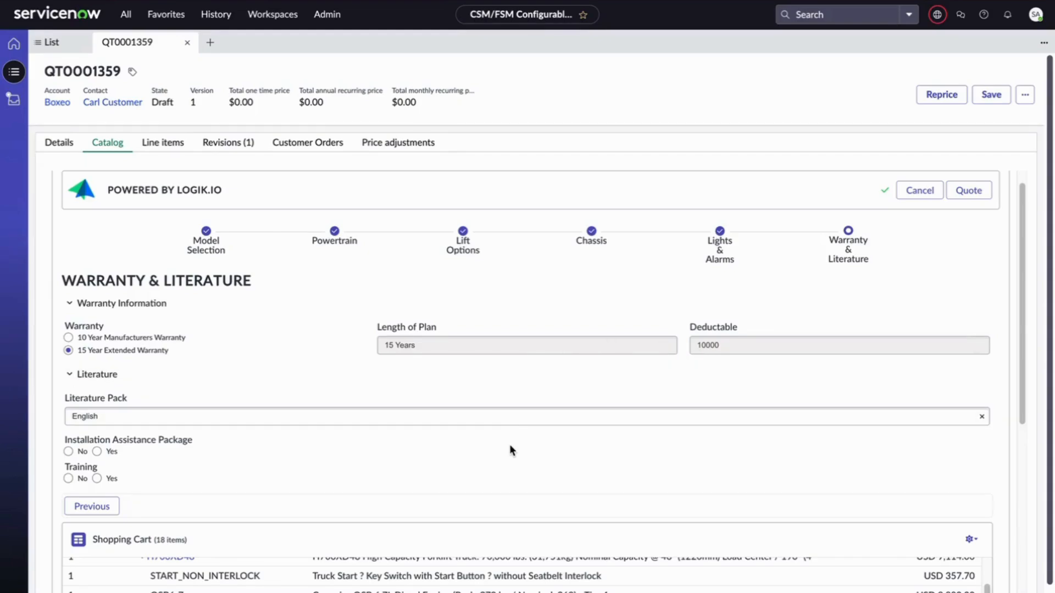
scroll("down", 3)
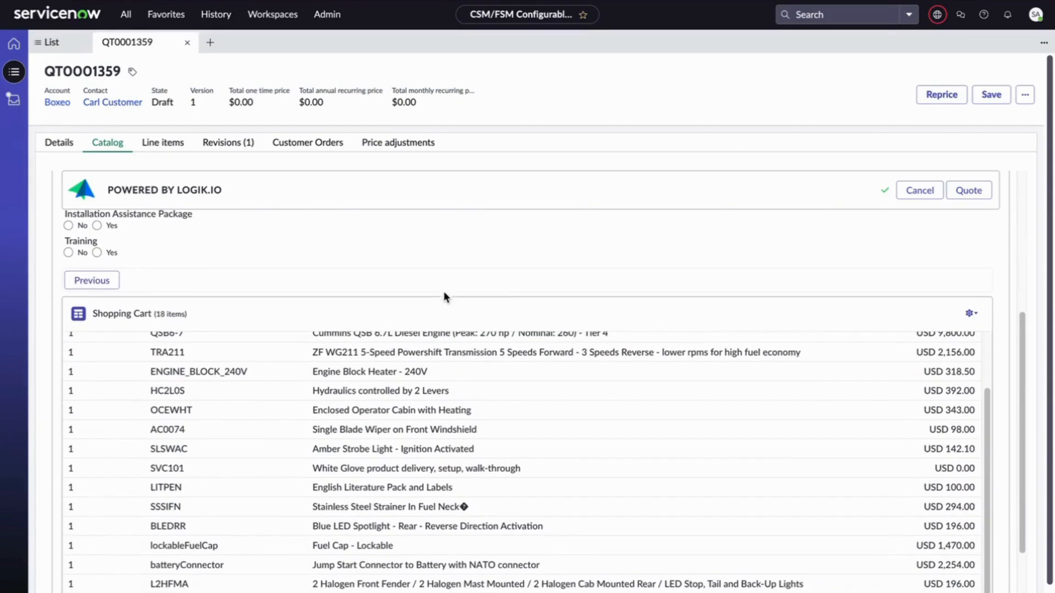
mouse_move(596, 263)
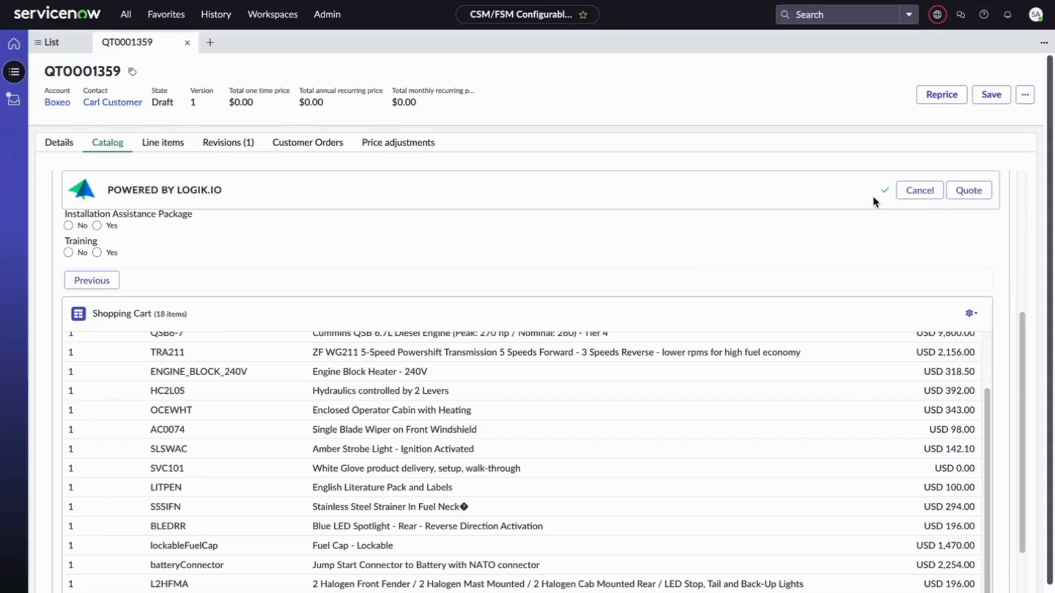
mouse_move(630, 310)
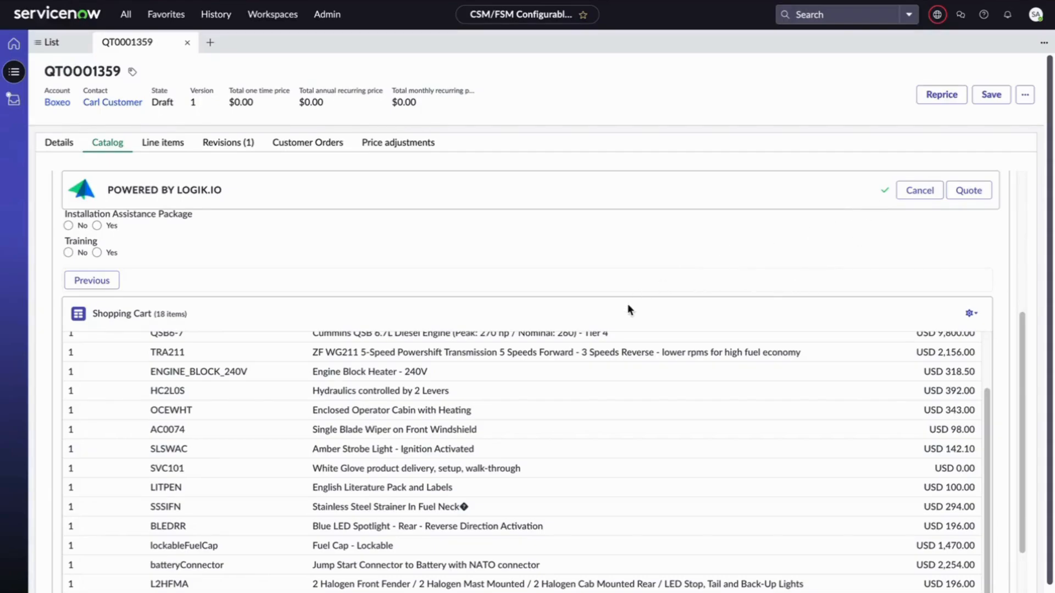
mouse_move(586, 495)
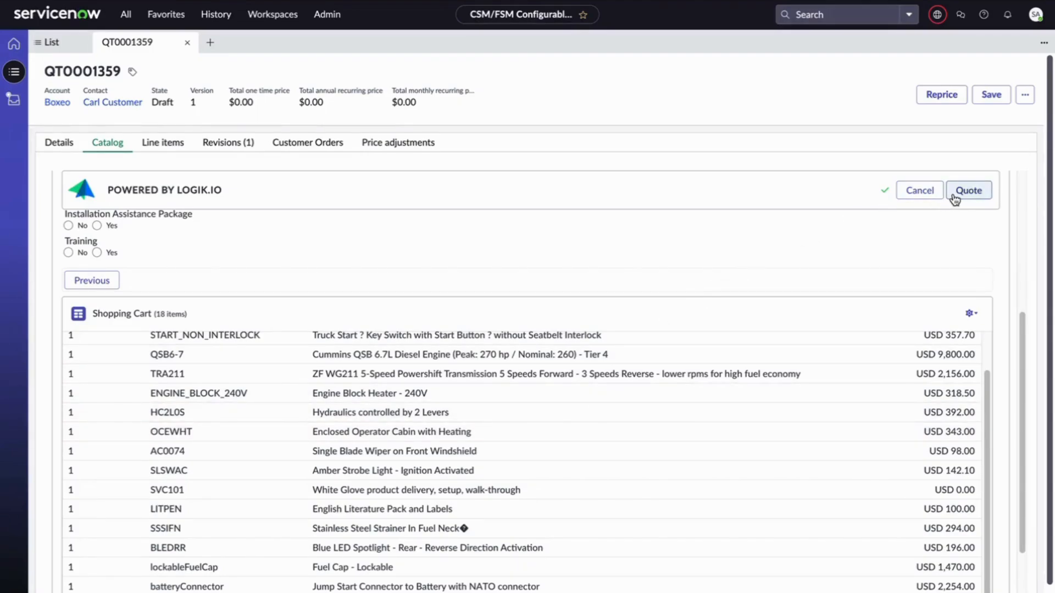
Send the configuration to the quote, refresh its 17 line items, and open QTL0008992
left_click(968, 190)
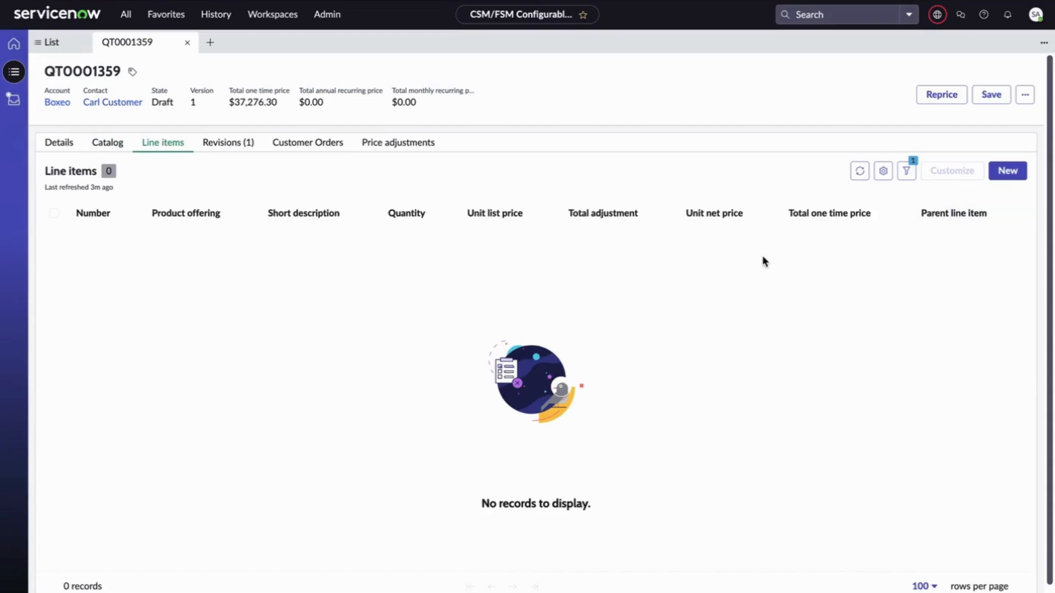
left_click(859, 170)
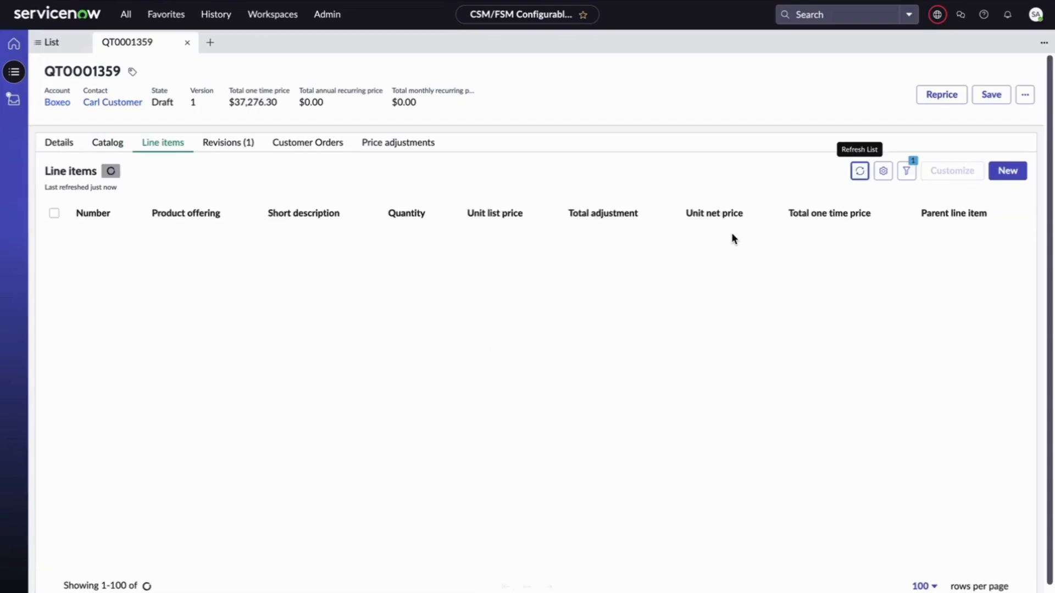
left_click(859, 171)
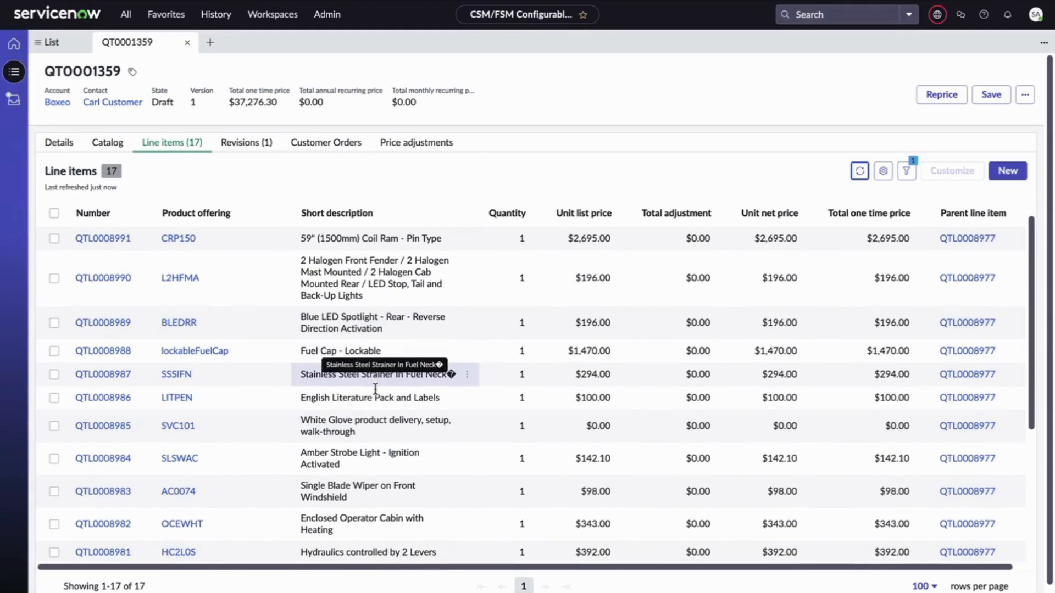
scroll("down", 3)
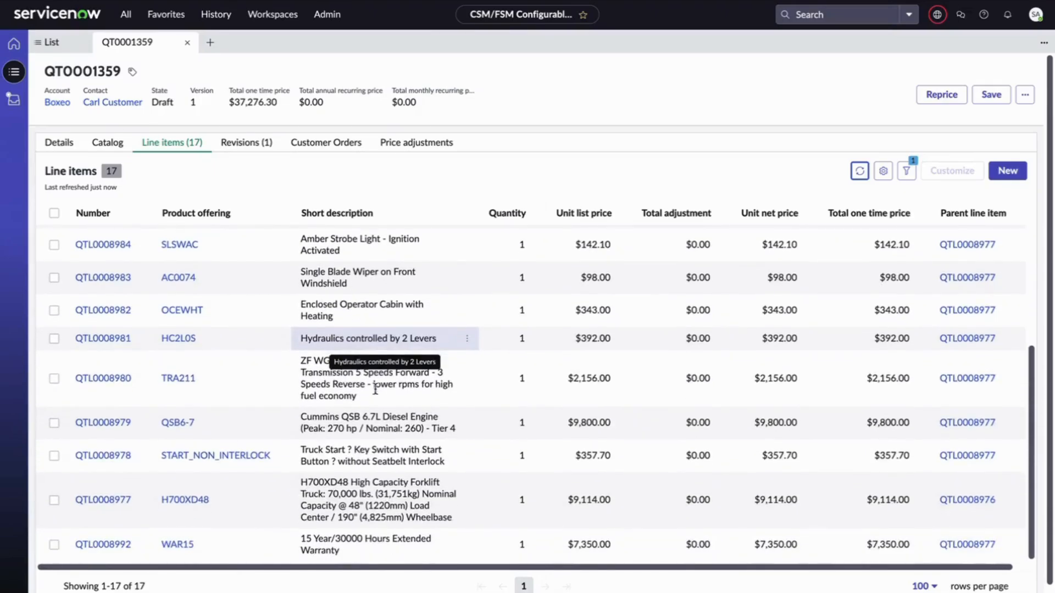
left_click(103, 544)
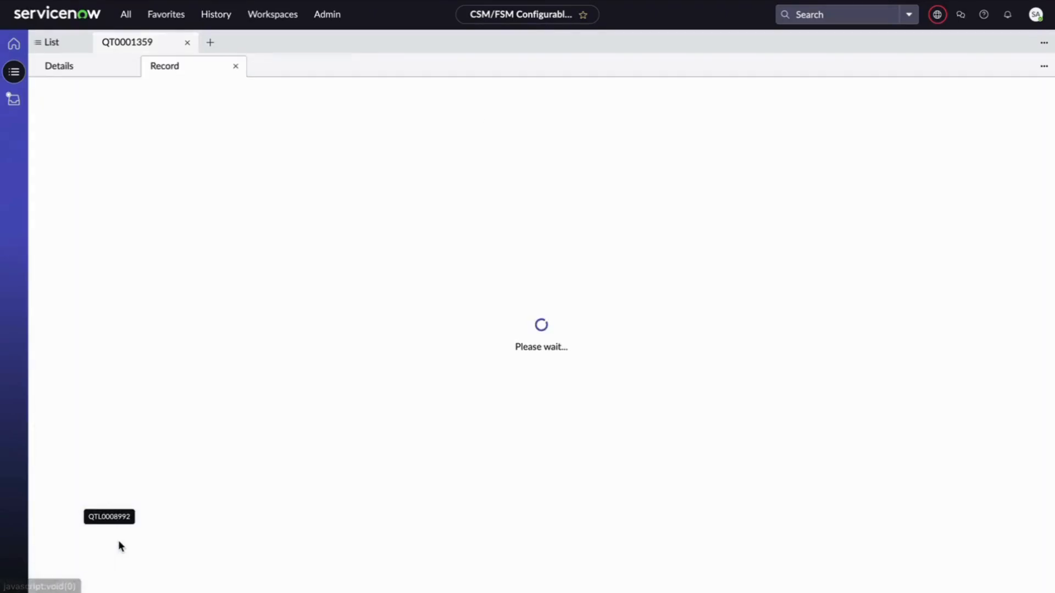
View QTL0008992's Line characteristics dates 2025-01-15 to 2039-01-15, then return to QT0001359
left_click(109, 517)
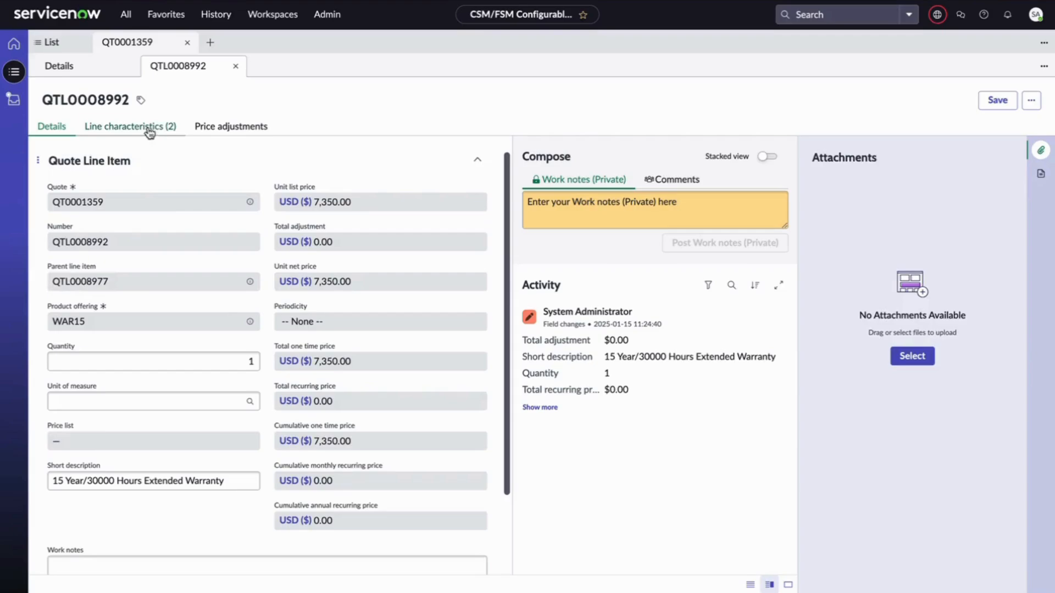
left_click(129, 125)
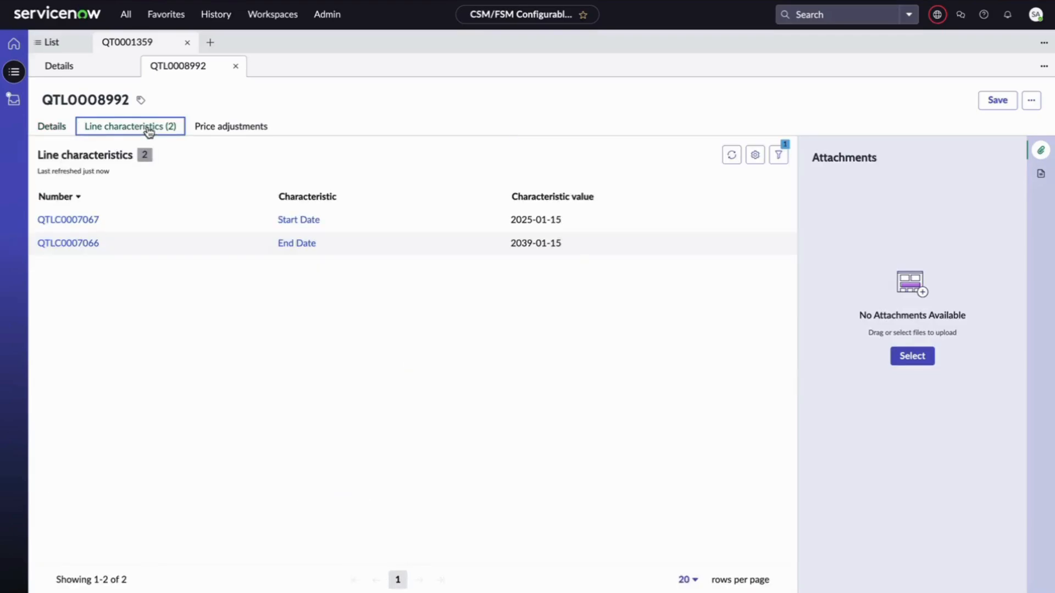
mouse_move(295, 243)
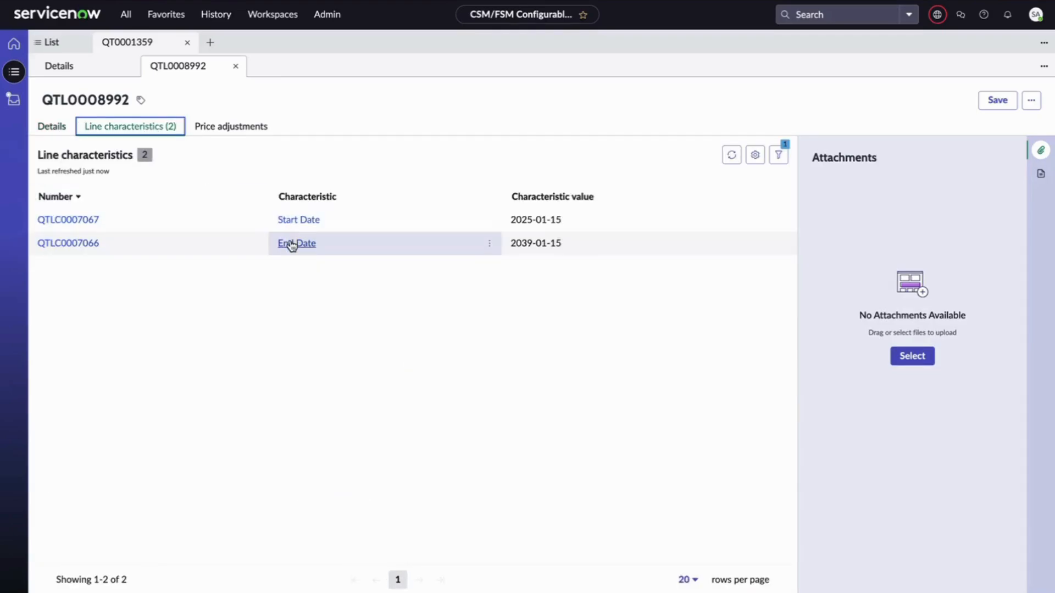
mouse_move(295, 243)
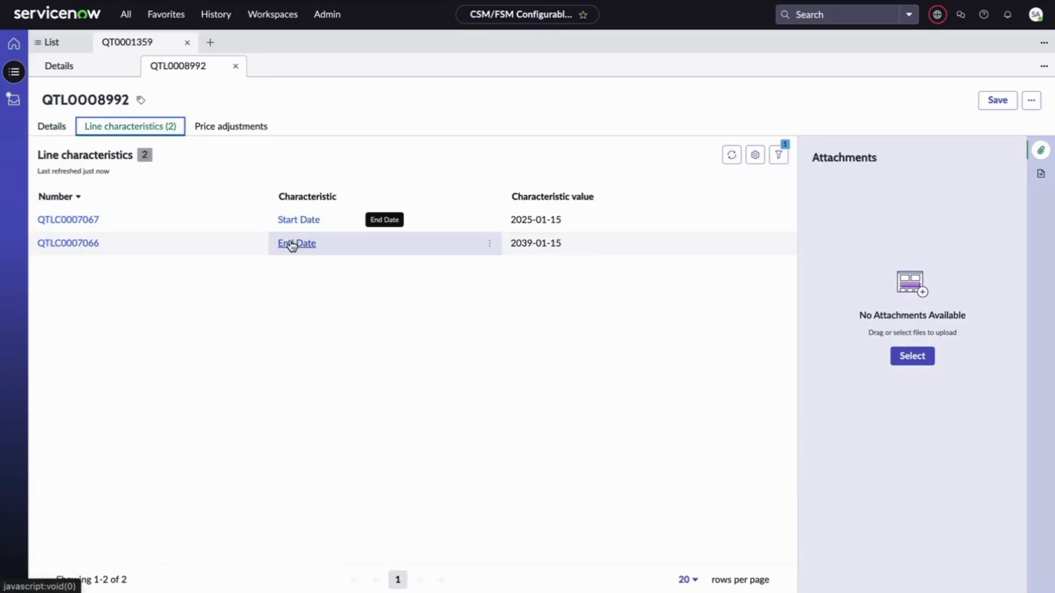
left_click(59, 65)
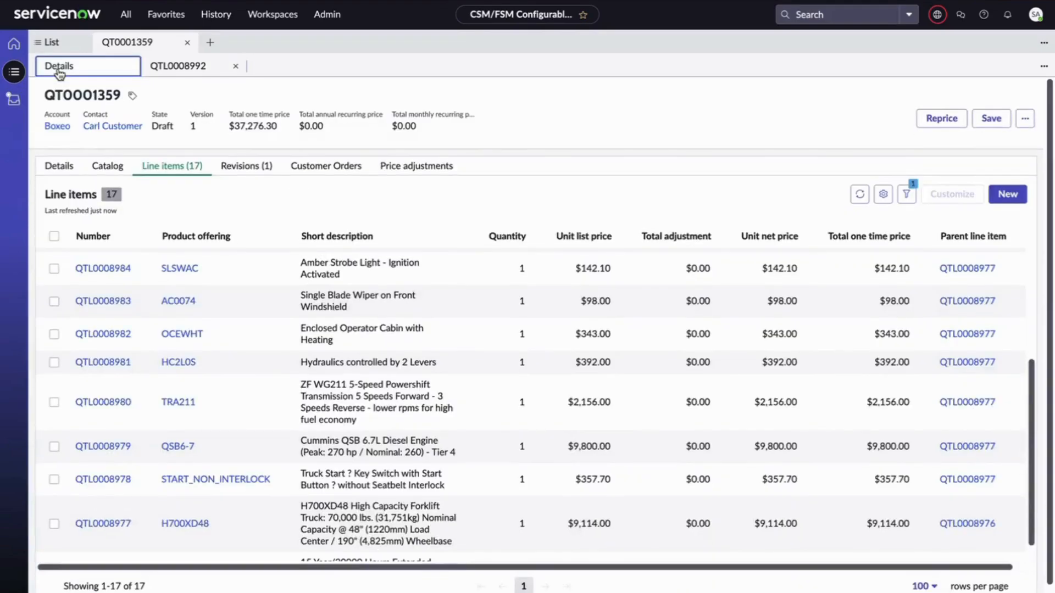